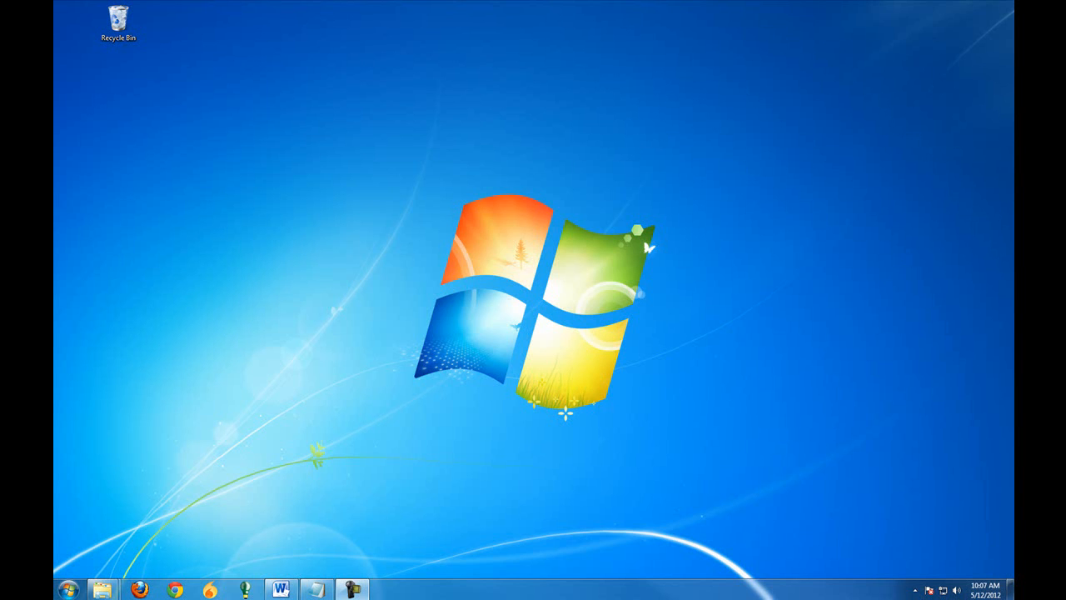
pyautogui.moveTo(679, 293)
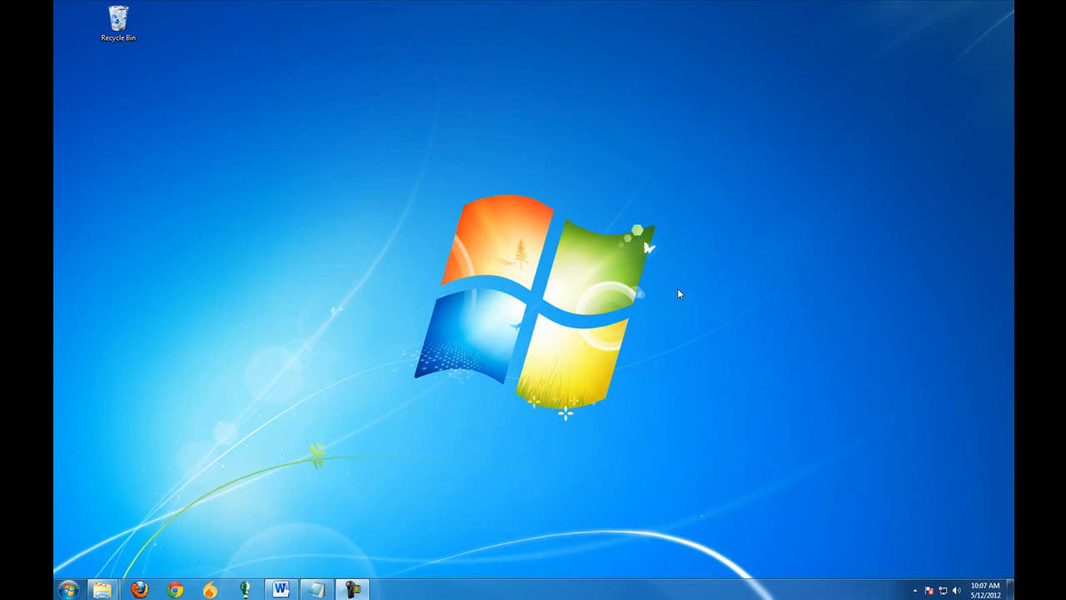
pyautogui.moveTo(600, 250)
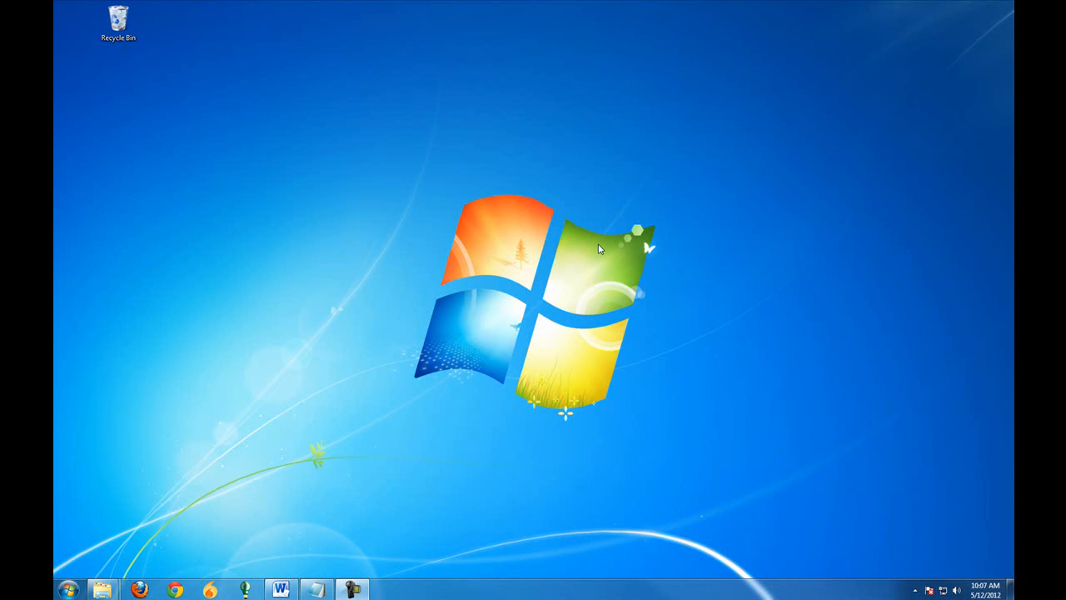
pyautogui.moveTo(338, 247)
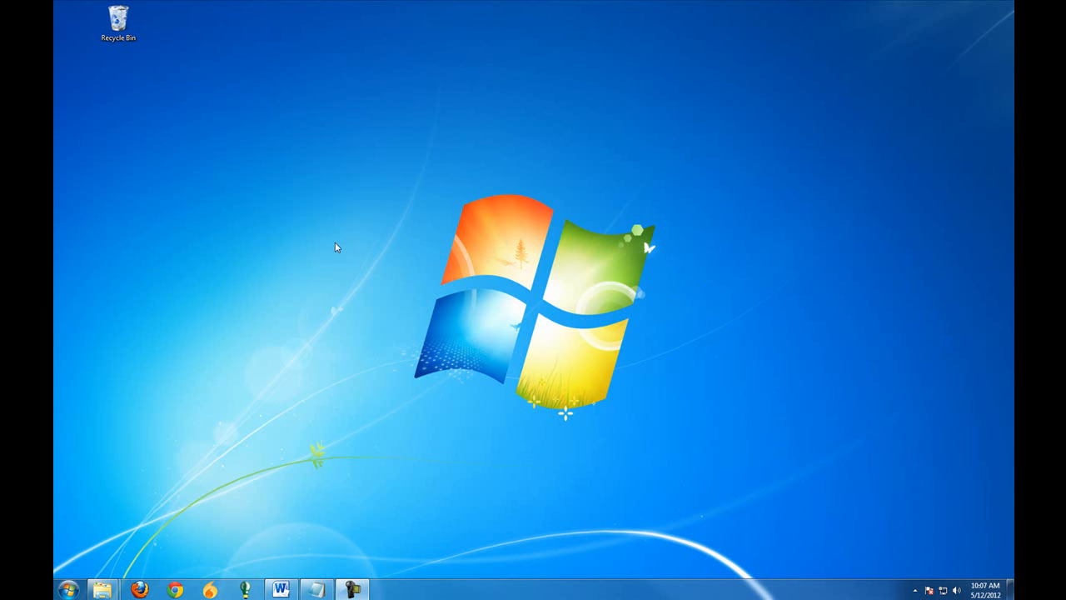
# Search the Start menu for dxdiag so dxdiag.exe shows as the program result
pyautogui.click(69, 590)
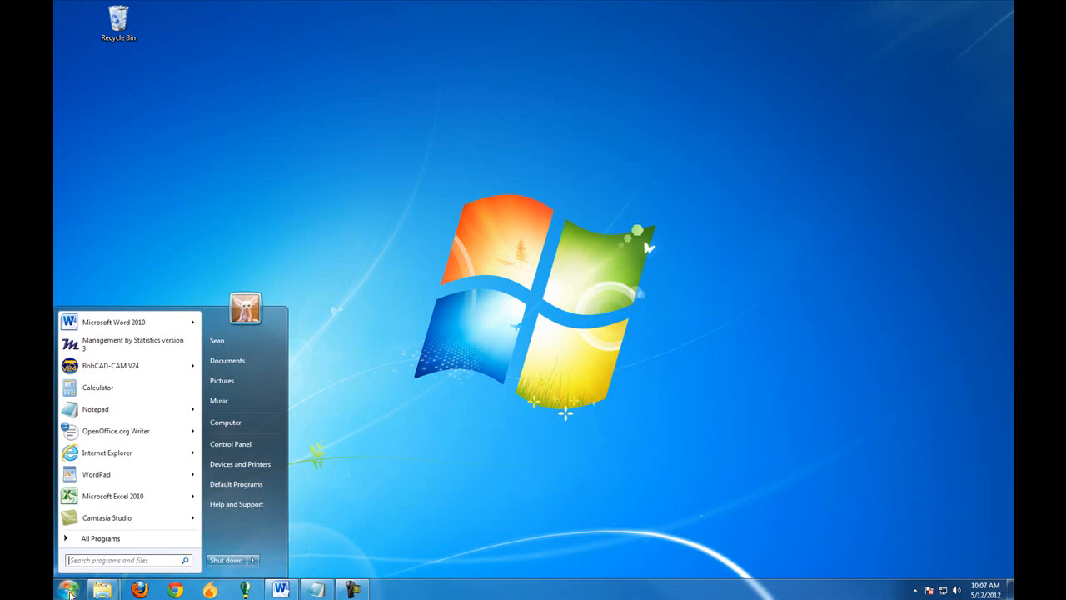
pyautogui.click(125, 560)
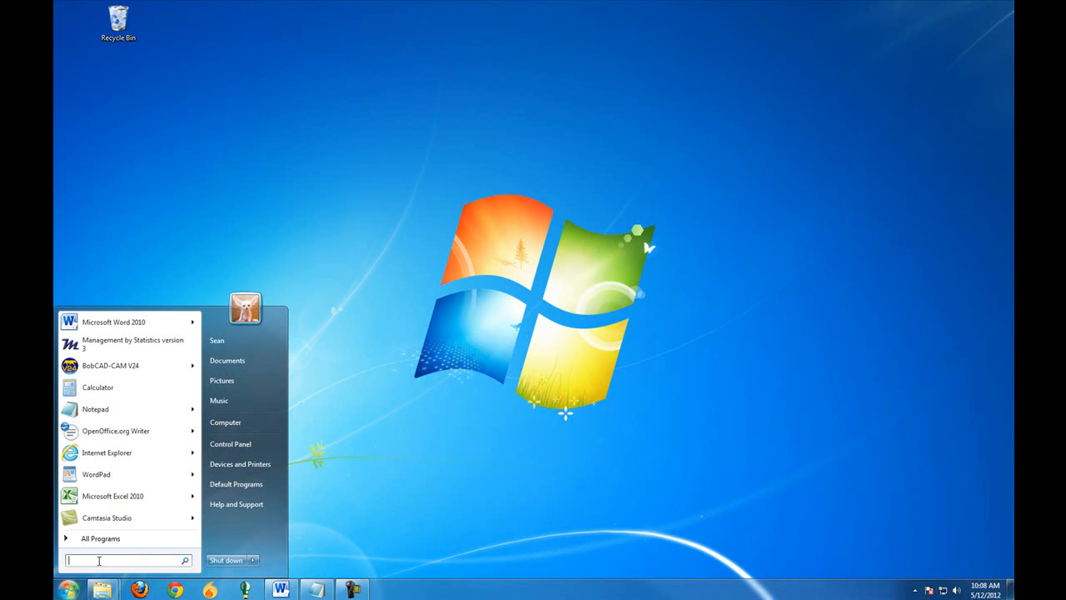
pyautogui.write('dxdiag')
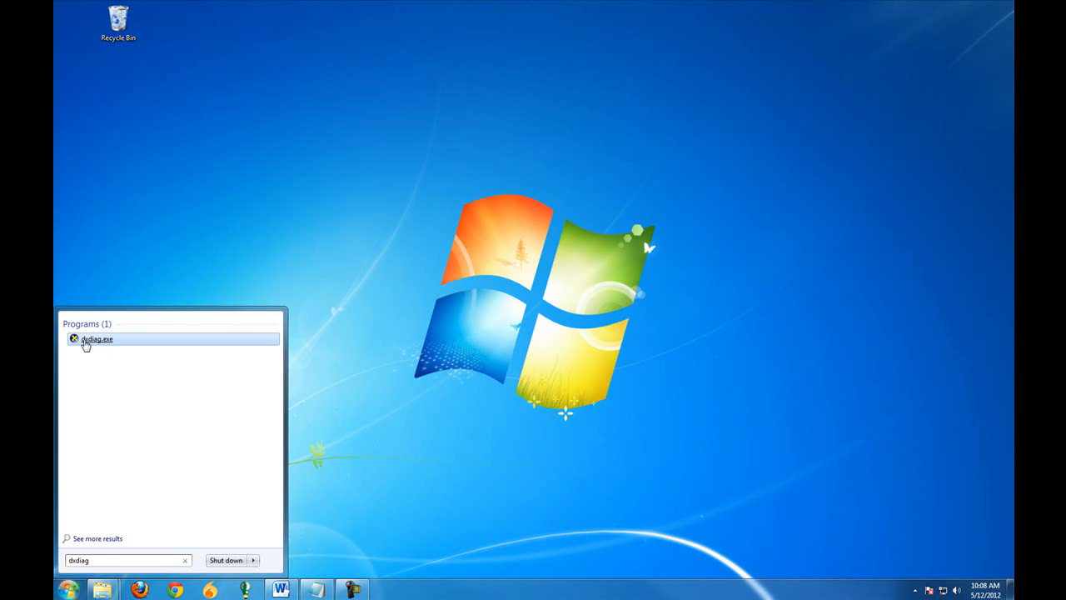
pyautogui.moveTo(100, 342)
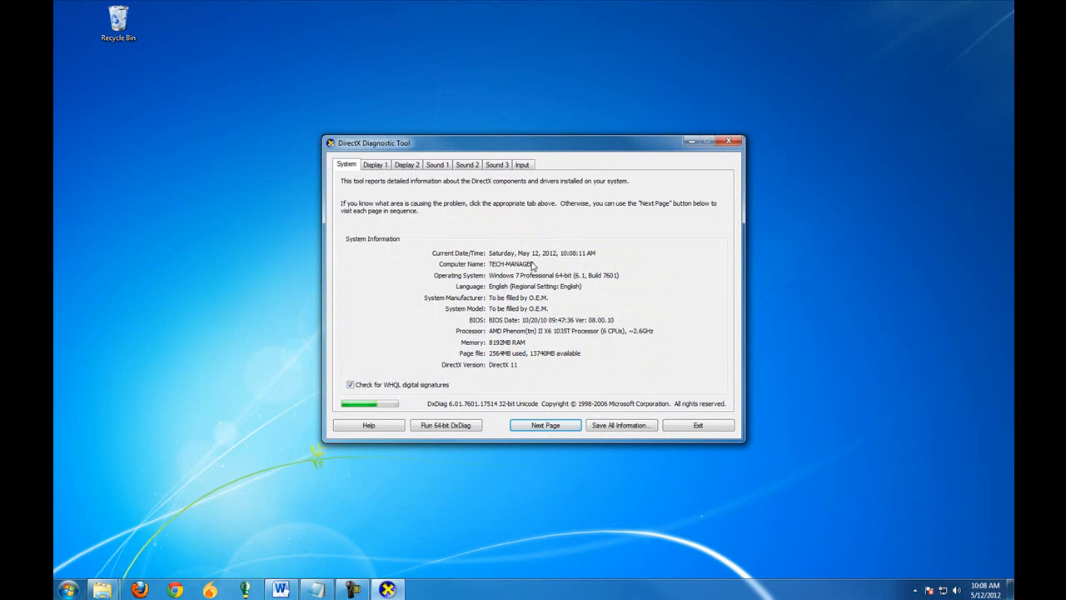
pyautogui.moveTo(490, 351)
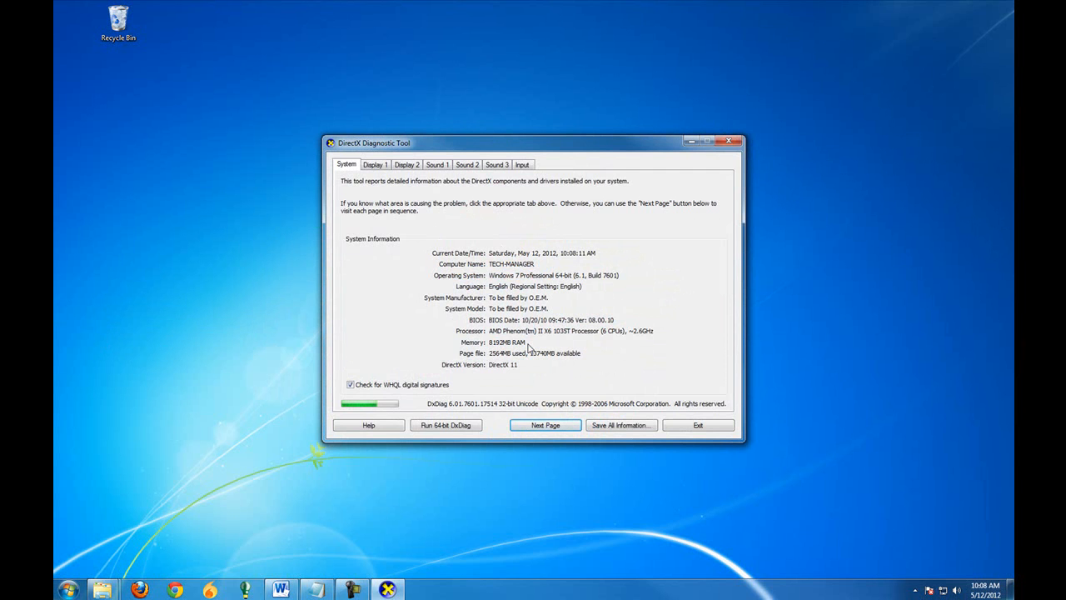
pyautogui.moveTo(558, 343)
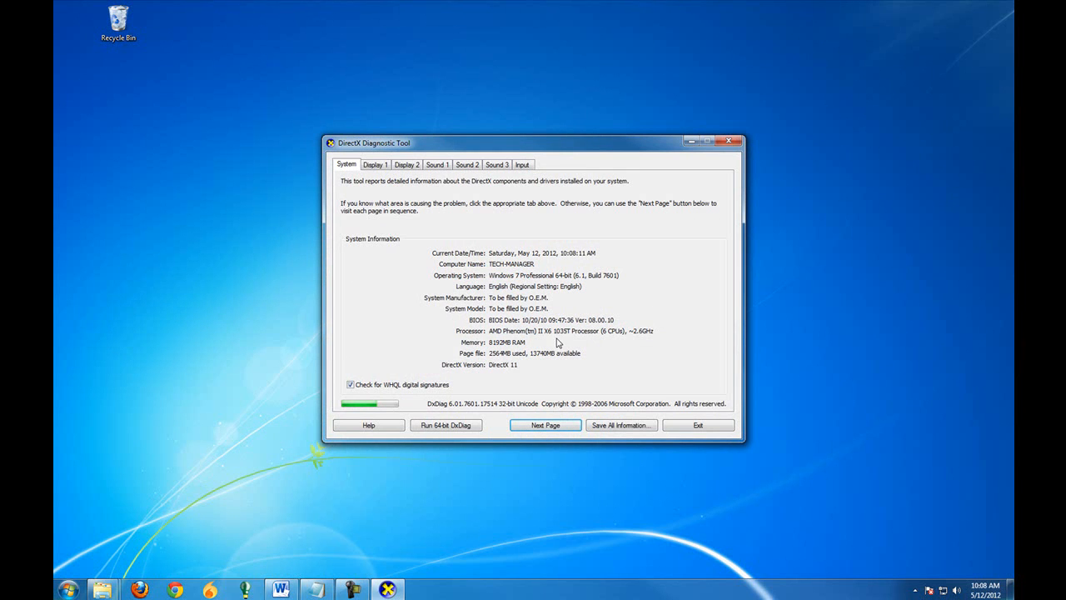
pyautogui.moveTo(503, 339)
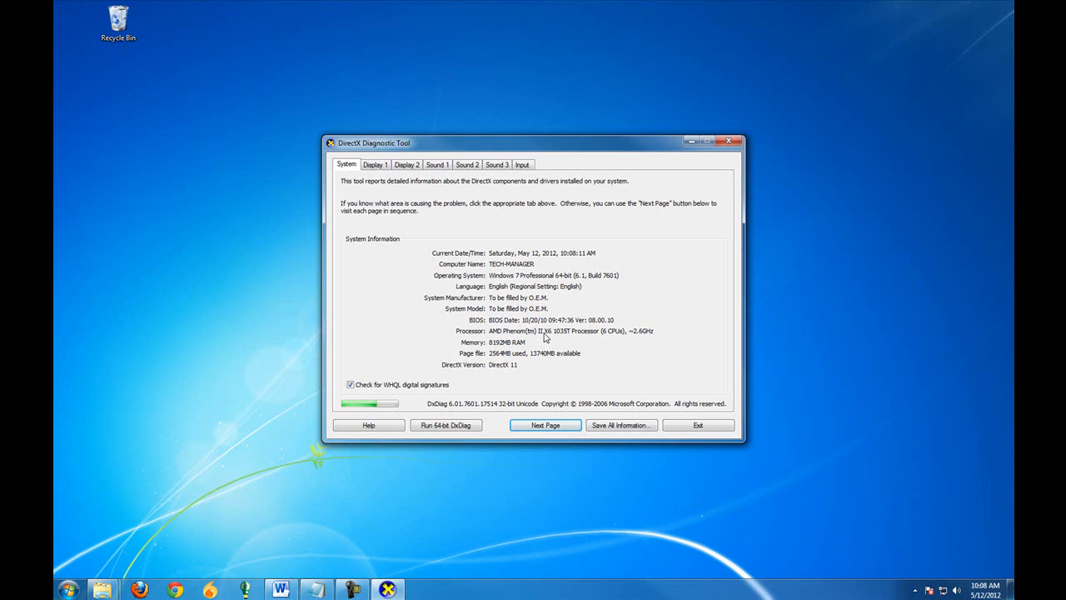
pyautogui.moveTo(615, 337)
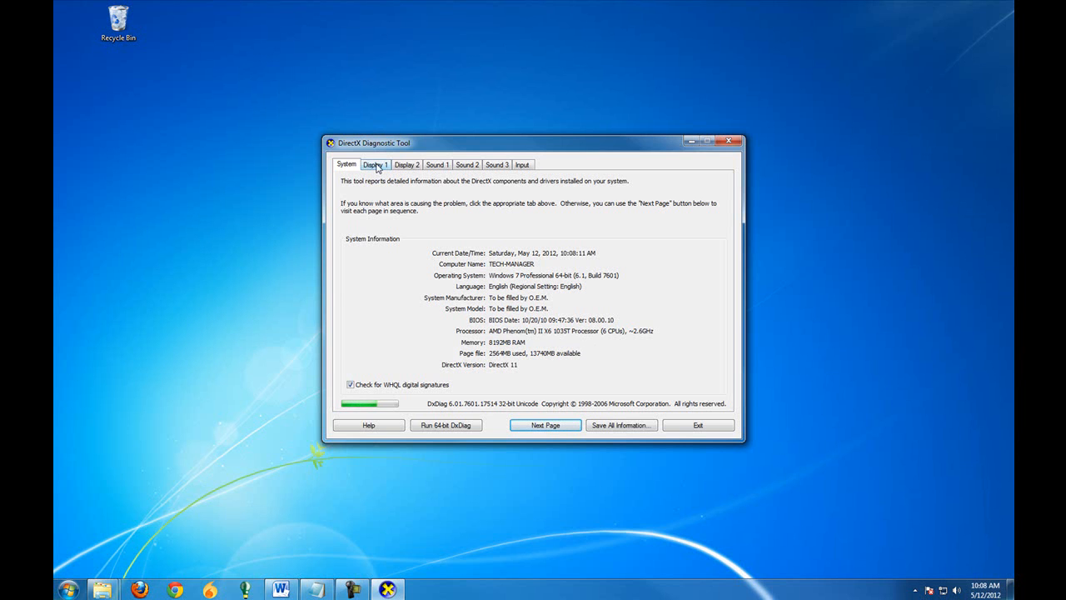
# Show the Display 1 adapter details: GeForce GTX 550 Ti, driver 8.17.12.8579
pyautogui.click(376, 164)
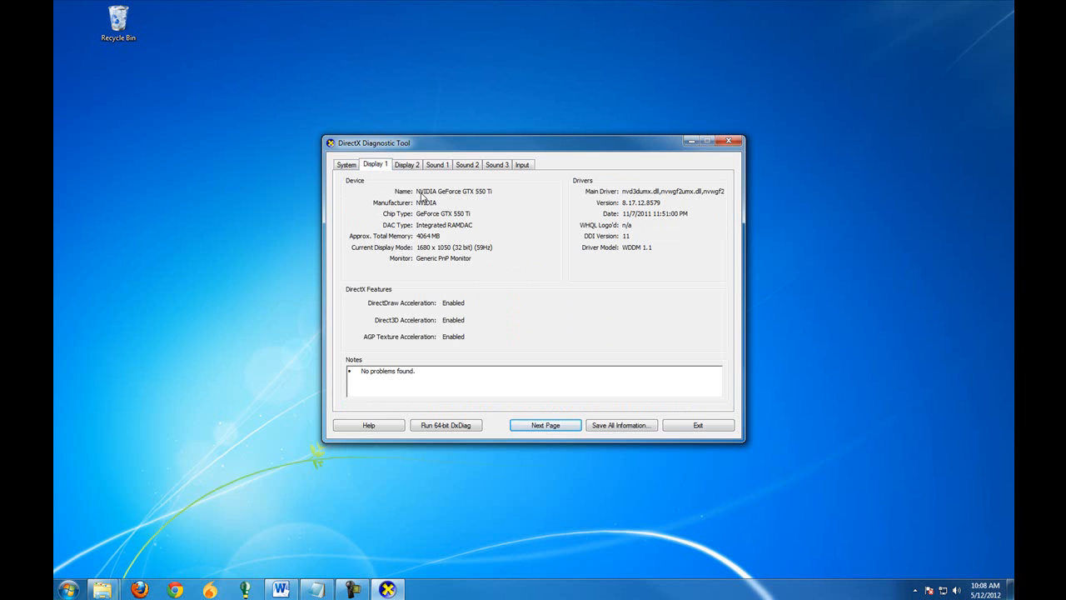
pyautogui.moveTo(456, 202)
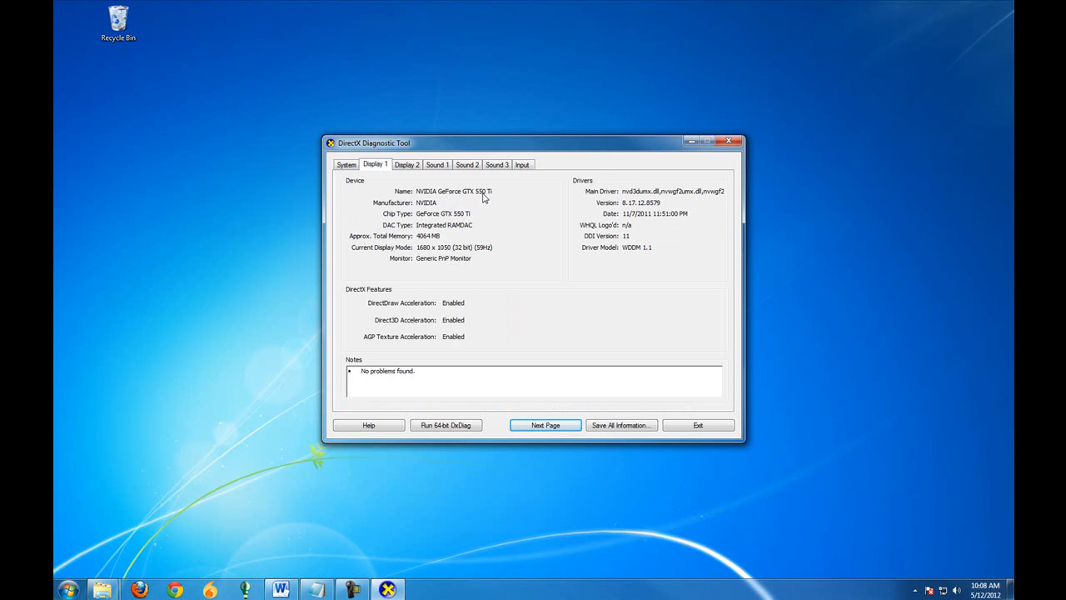
pyautogui.moveTo(428, 198)
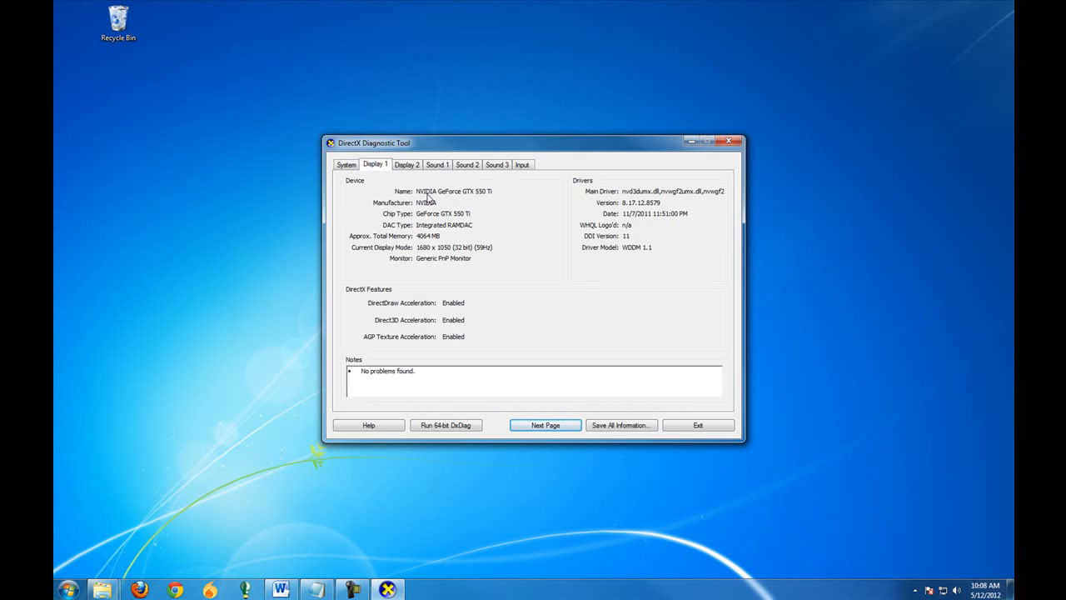
pyautogui.moveTo(492, 259)
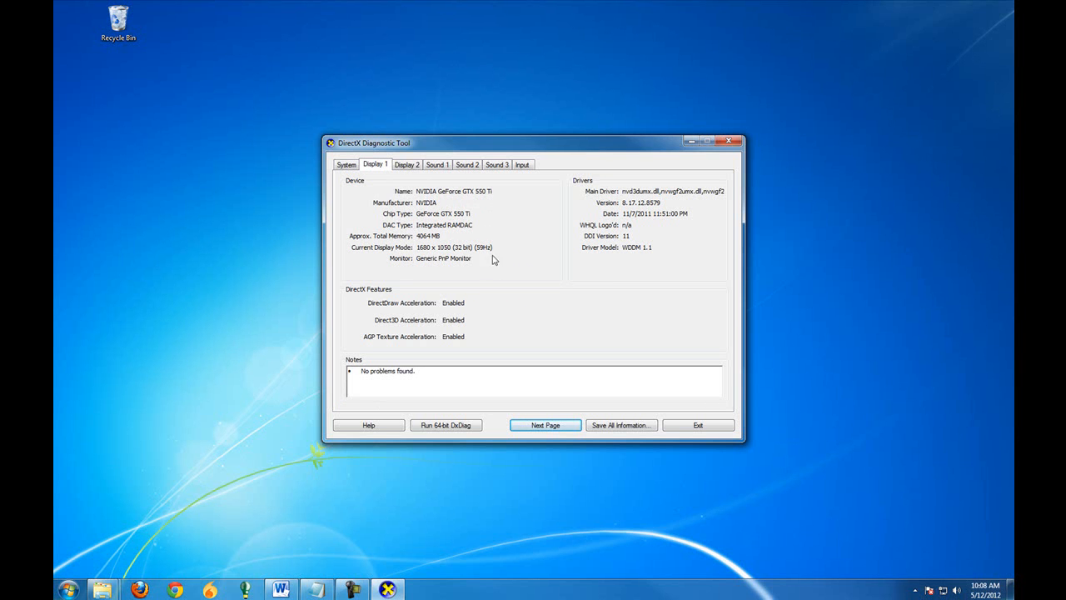
pyautogui.moveTo(492, 197)
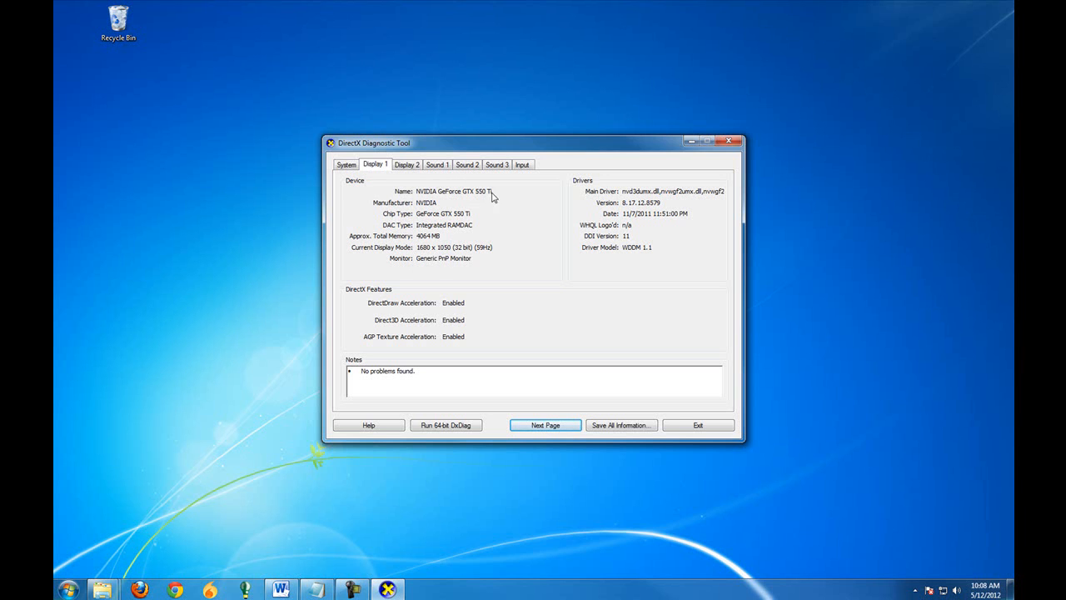
pyautogui.moveTo(375, 207)
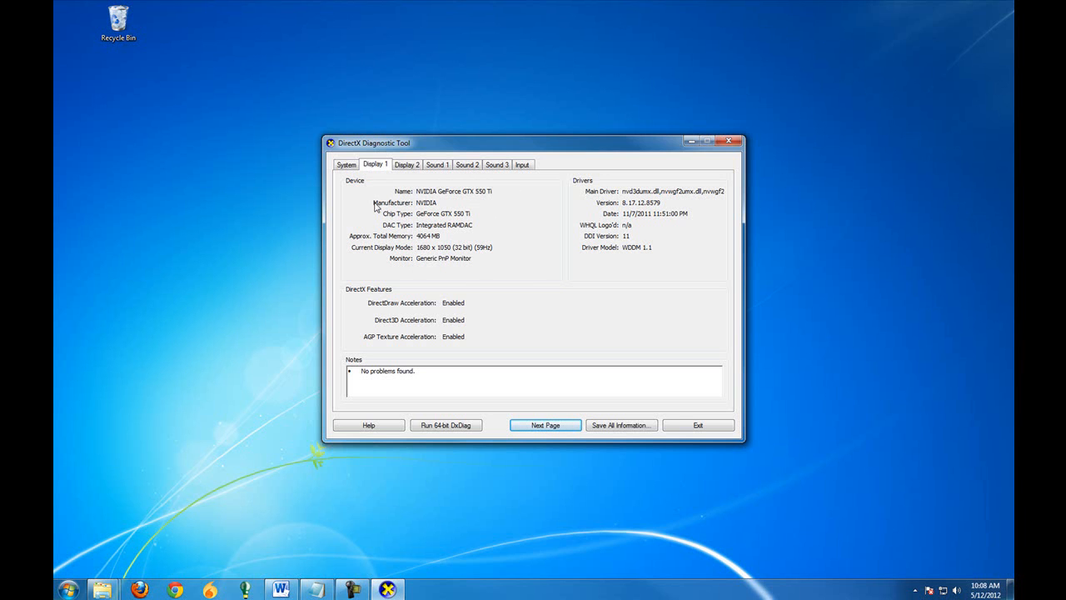
pyautogui.moveTo(473, 225)
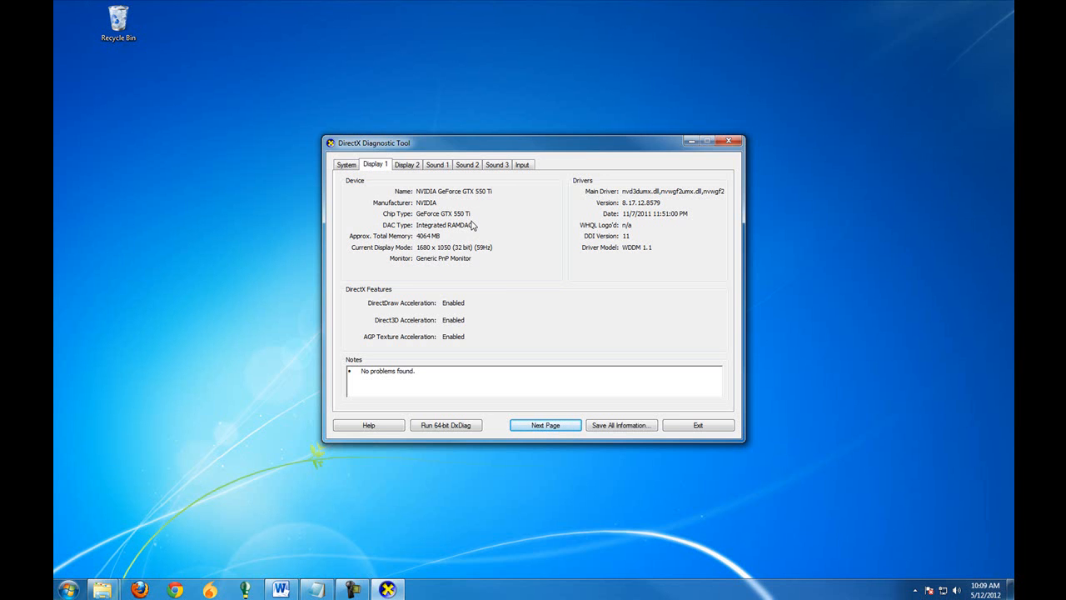
pyautogui.moveTo(381, 223)
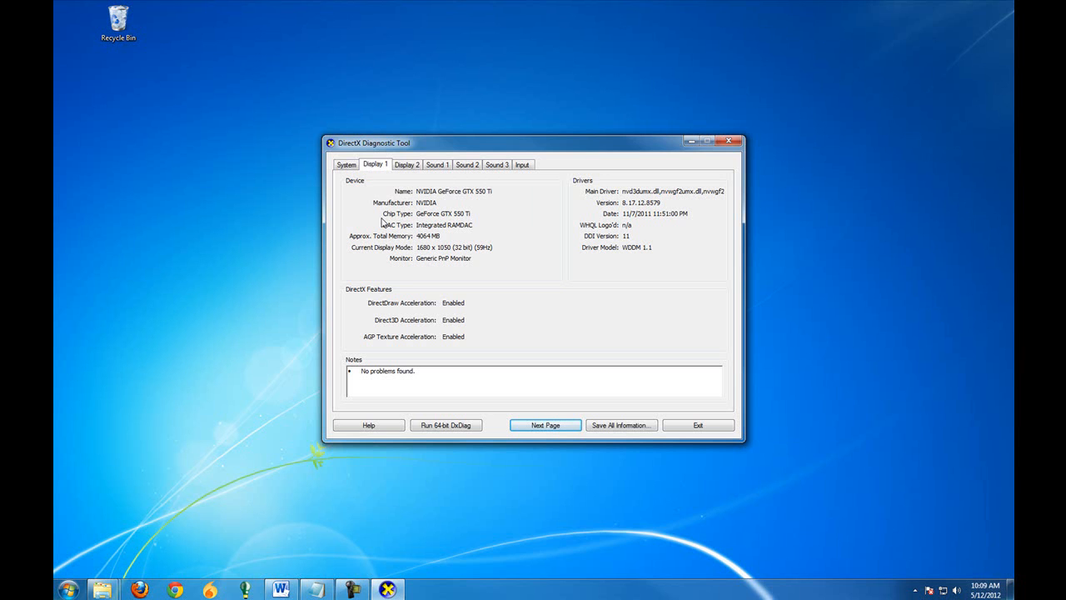
pyautogui.moveTo(456, 185)
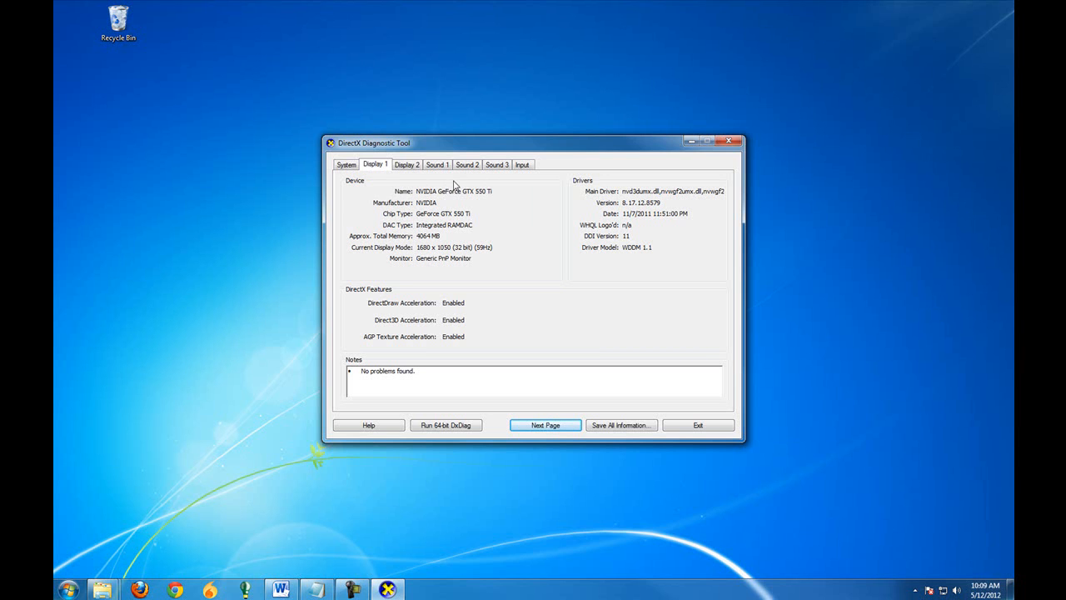
pyautogui.moveTo(135, 531)
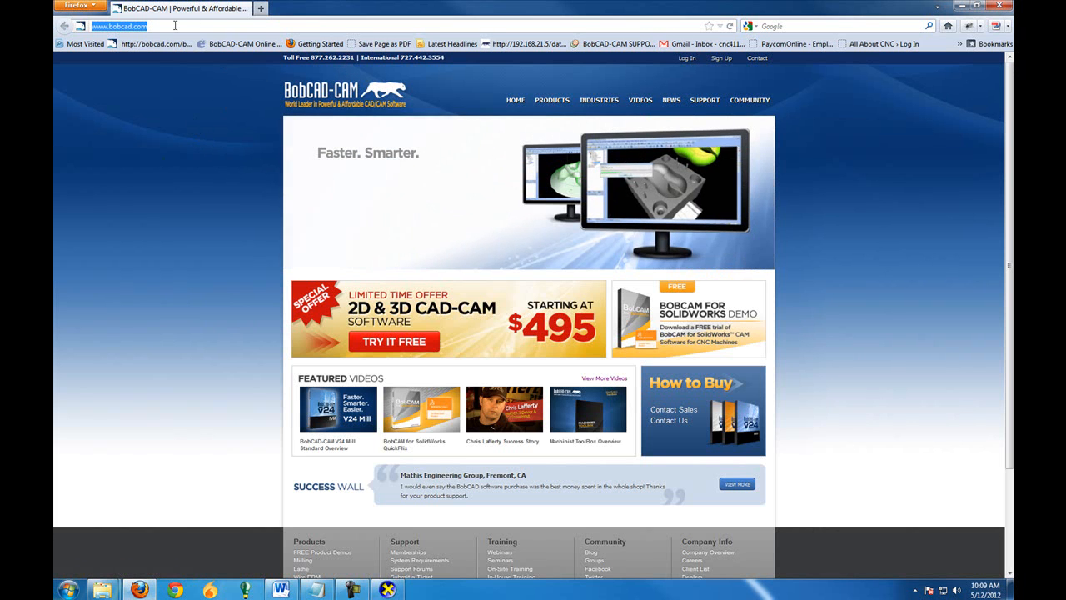
# Go to nvidia.com and reach the GeForce drivers download page
pyautogui.write('nvidi')
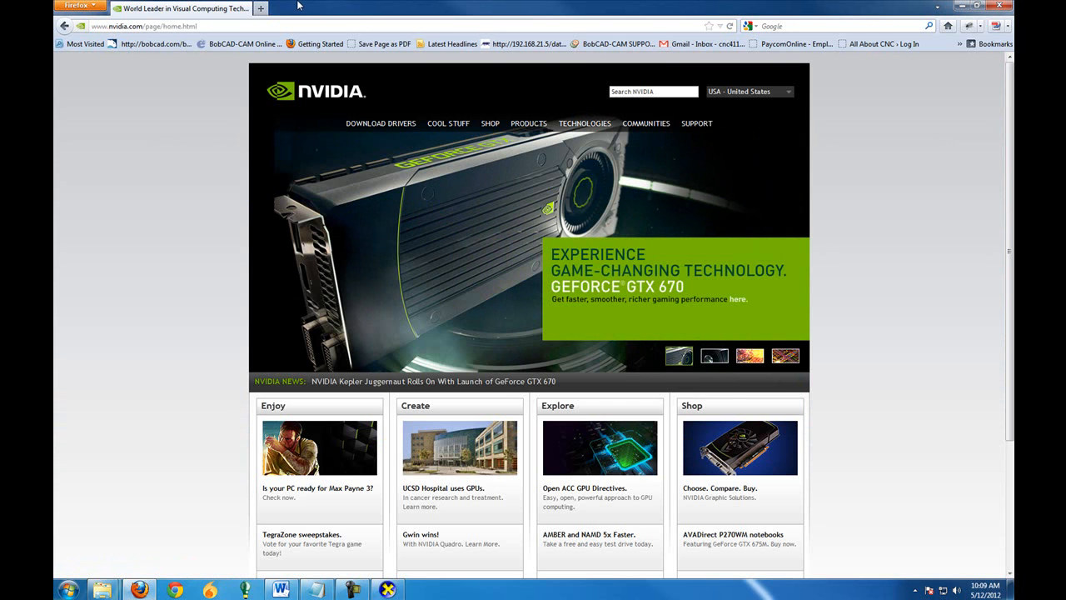
pyautogui.moveTo(161, 161)
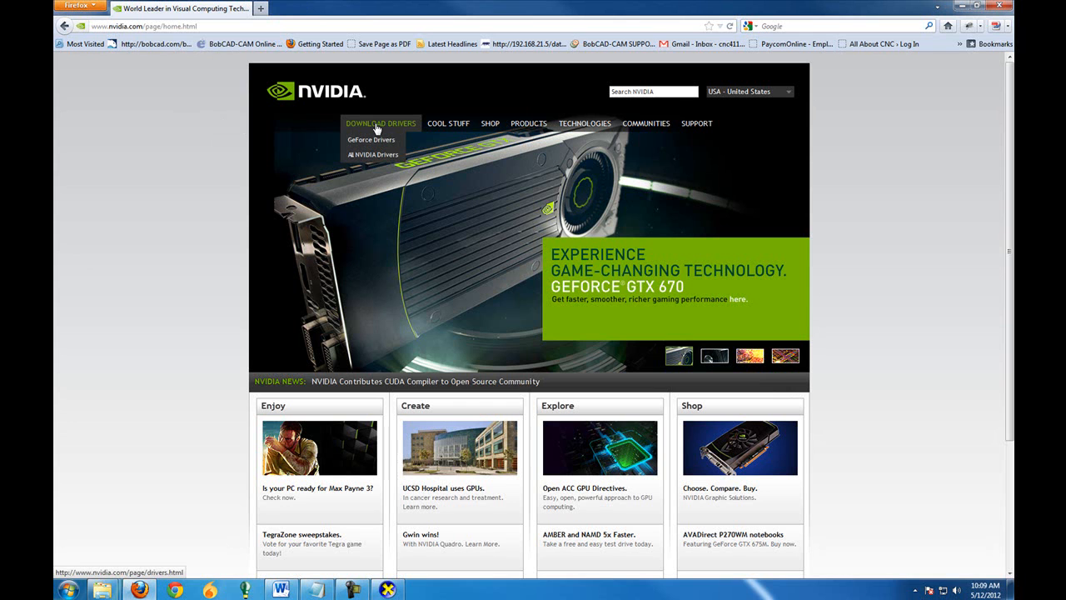
pyautogui.moveTo(371, 140)
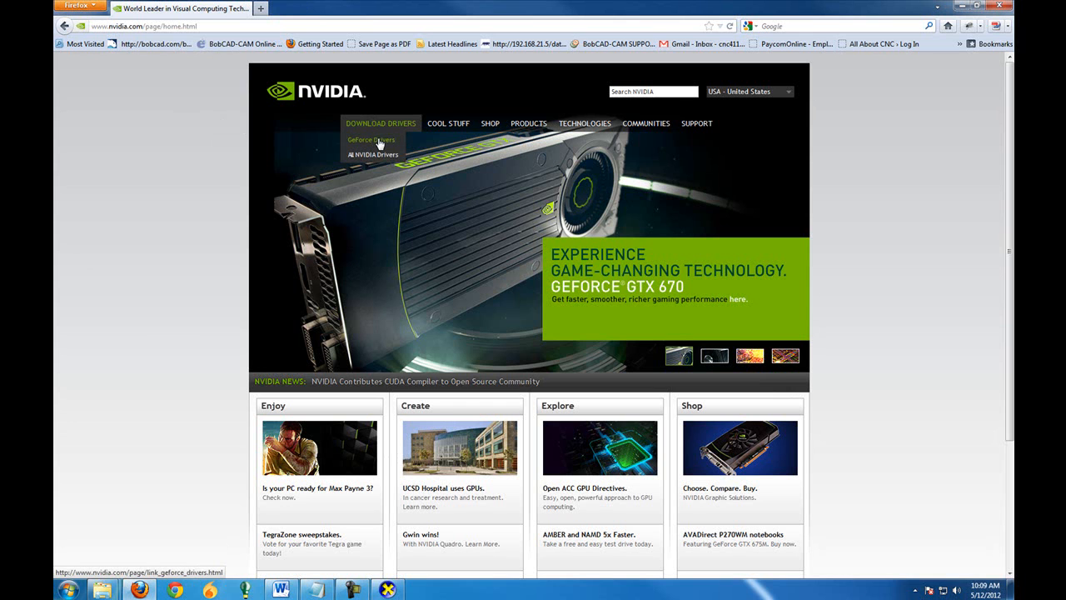
pyautogui.click(371, 139)
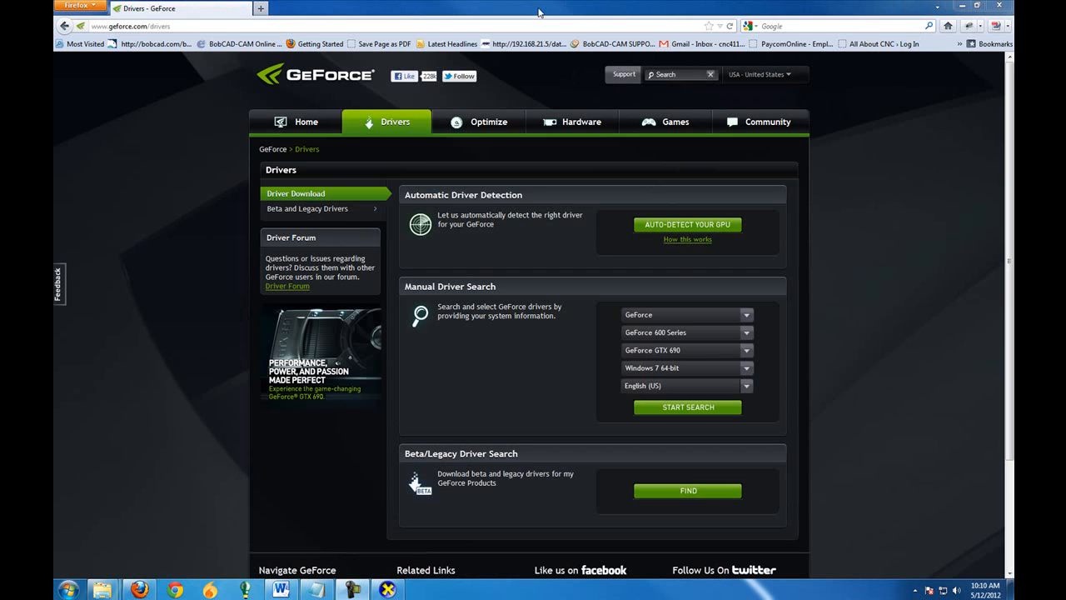
pyautogui.moveTo(449, 218)
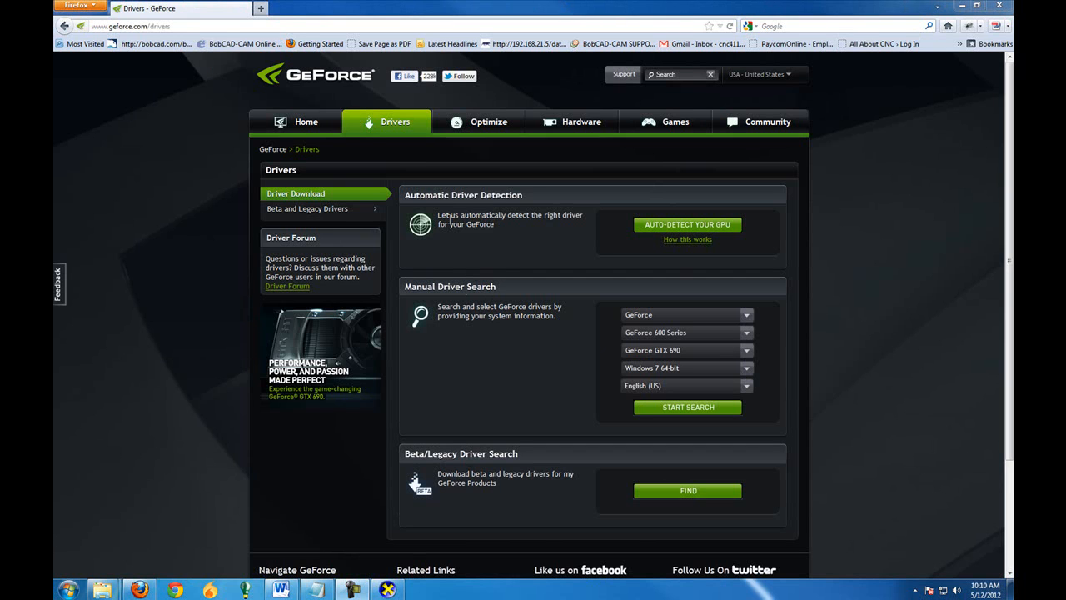
pyautogui.moveTo(148, 153)
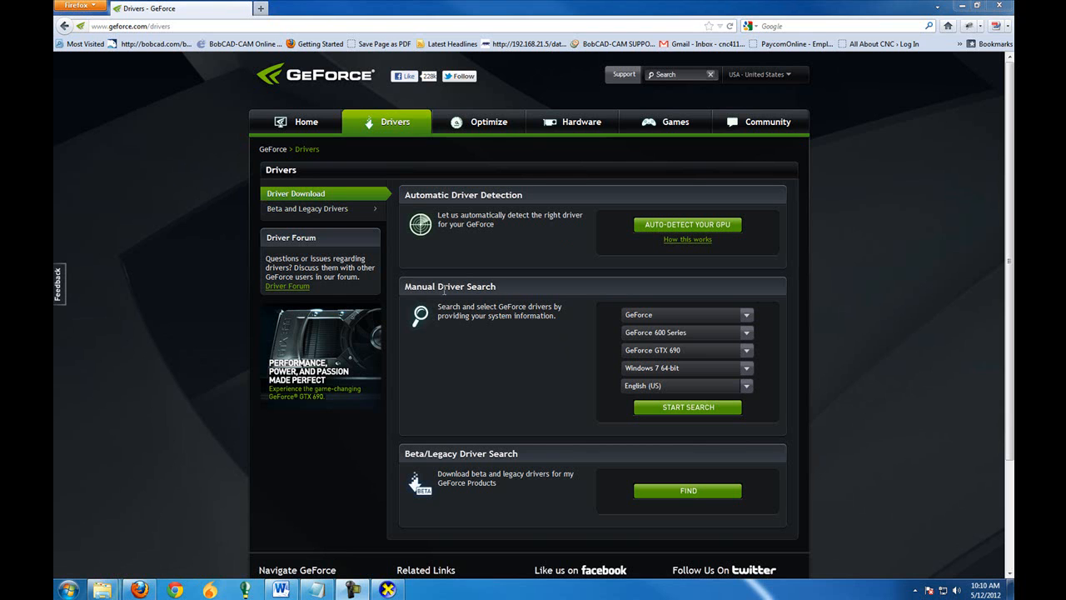
pyautogui.moveTo(606, 312)
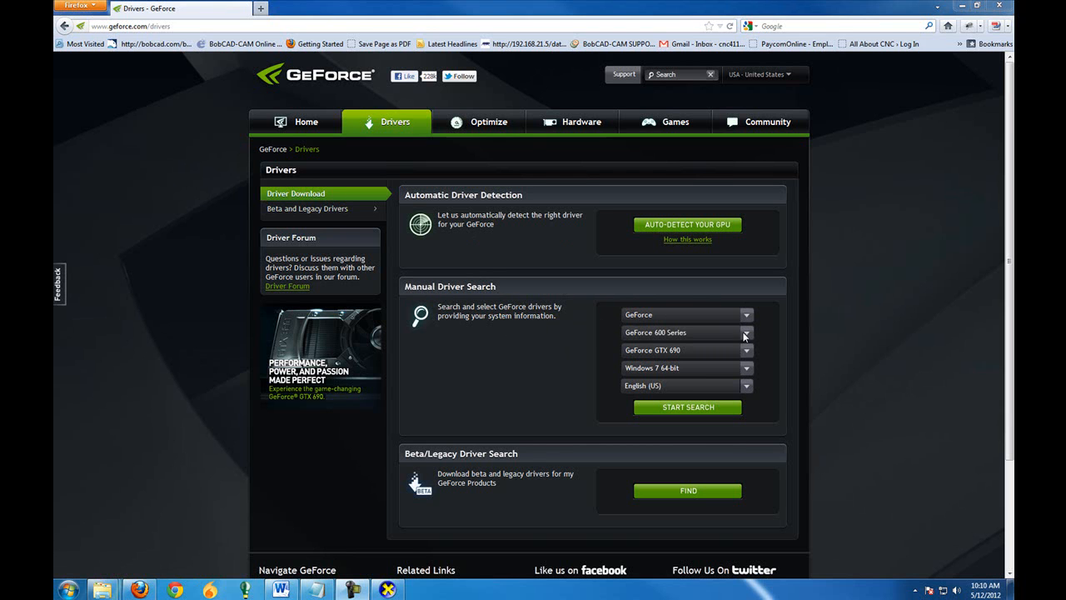
# Search drivers for the GeForce 500 Series and reach the 296.10 driver page
pyautogui.click(746, 333)
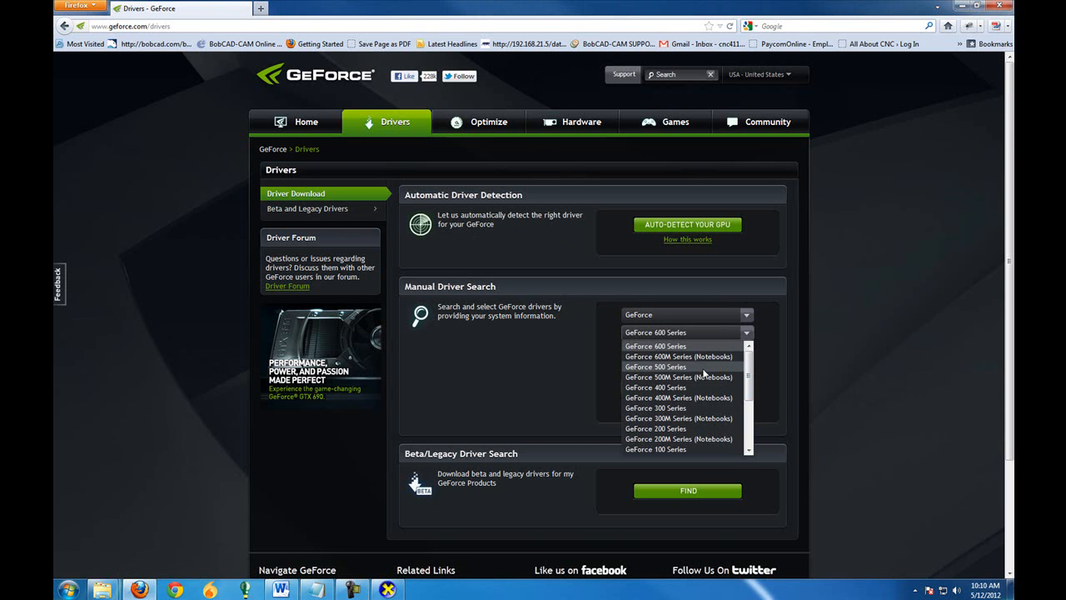
pyautogui.click(656, 366)
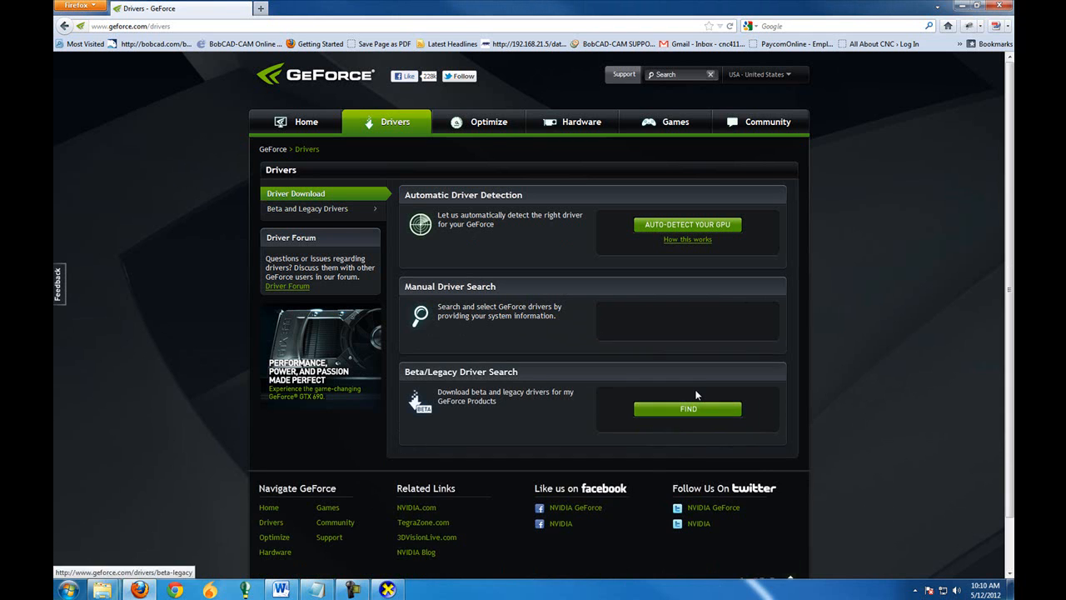
pyautogui.click(687, 408)
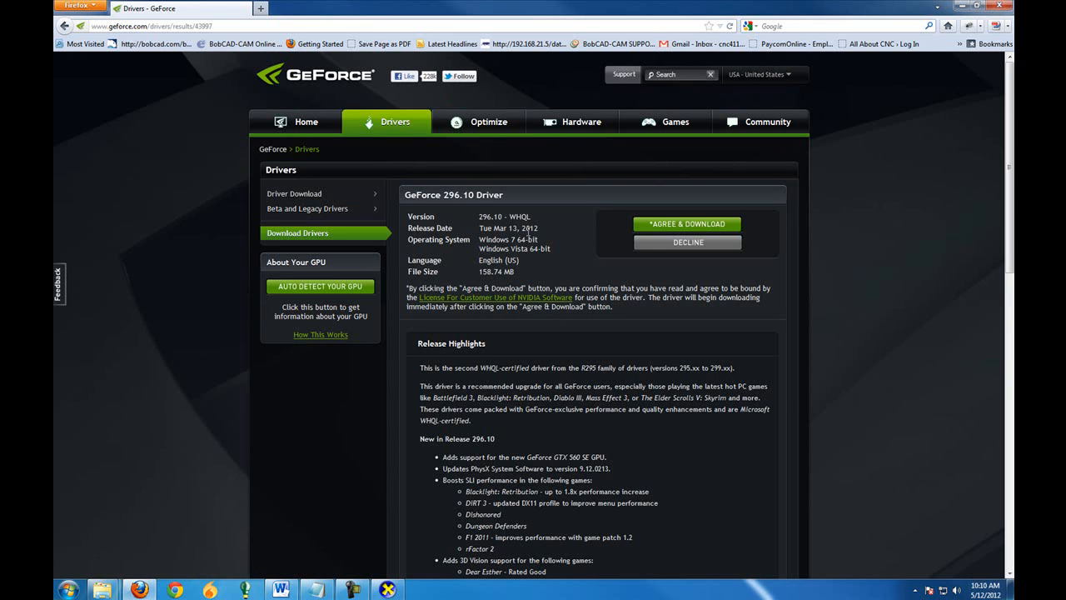
pyautogui.moveTo(469, 235)
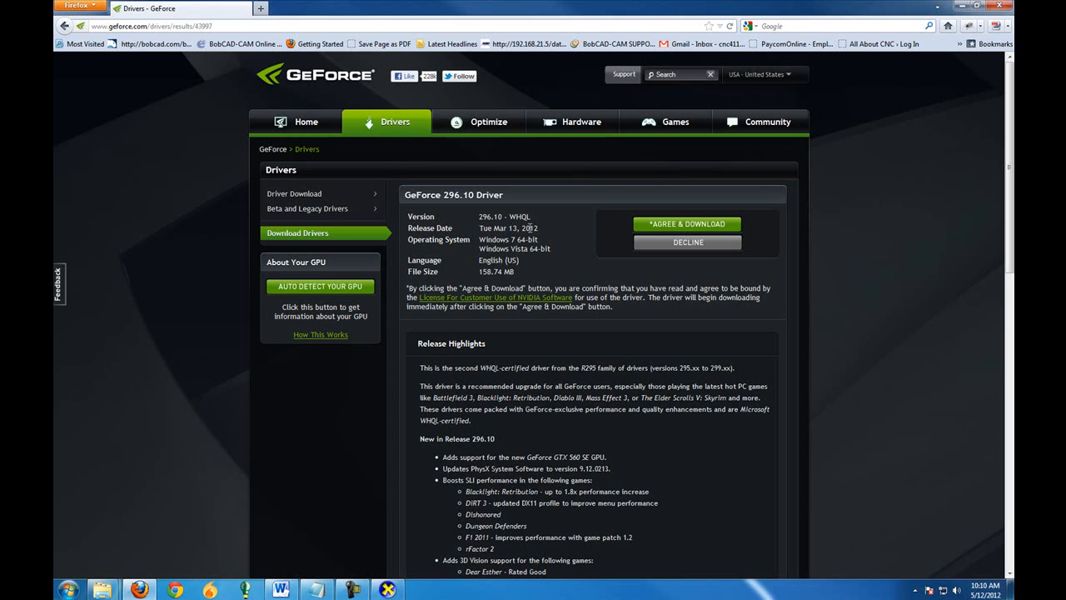
pyautogui.moveTo(442, 342)
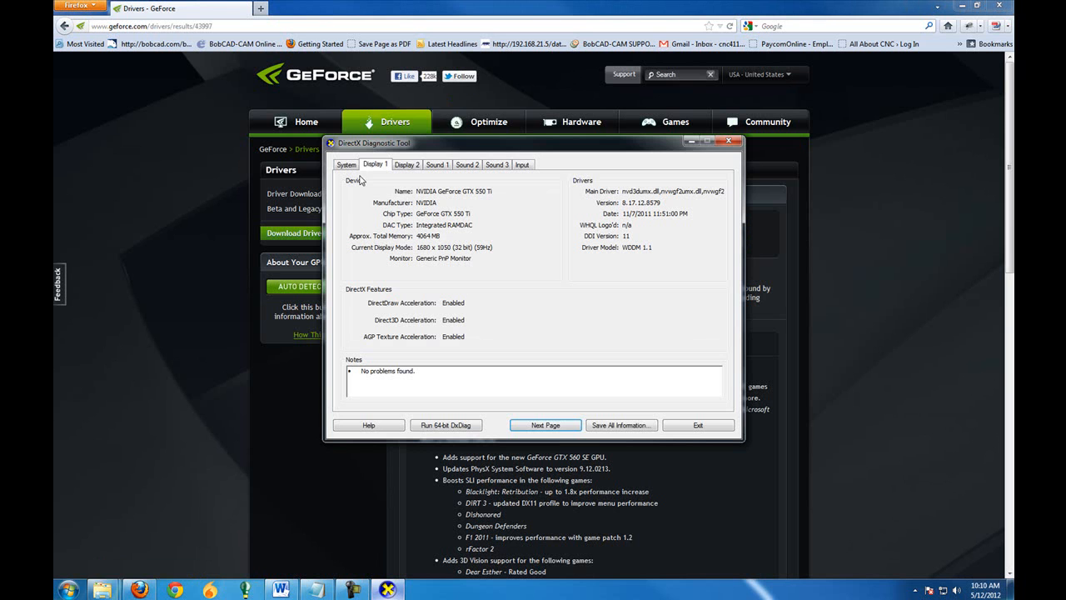
pyautogui.moveTo(373, 142); pyautogui.dragTo(190, 61)
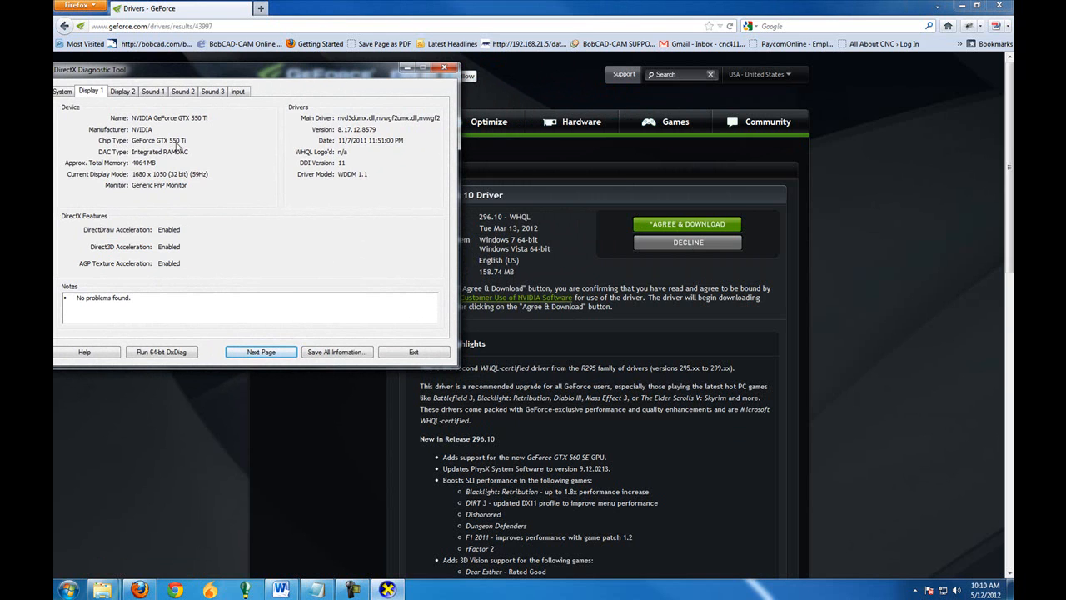
pyautogui.moveTo(342, 148)
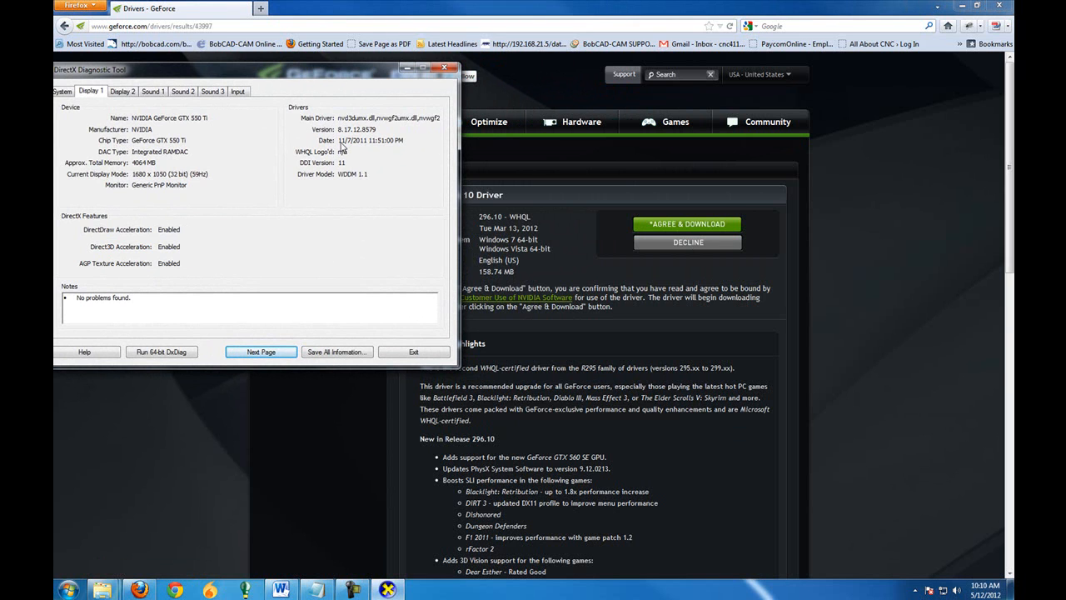
pyautogui.moveTo(358, 145)
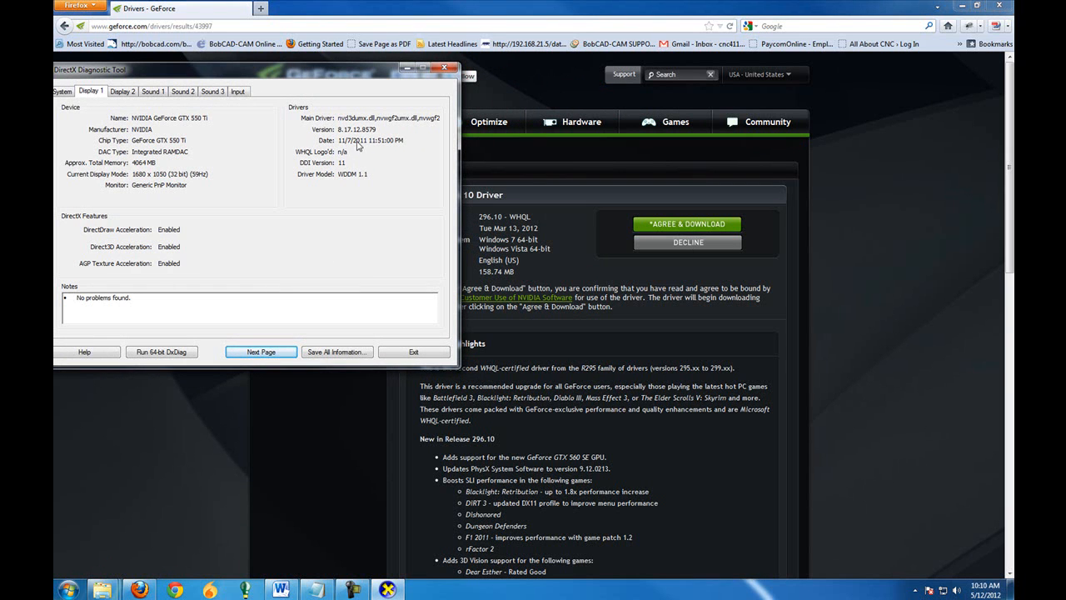
pyautogui.moveTo(362, 151)
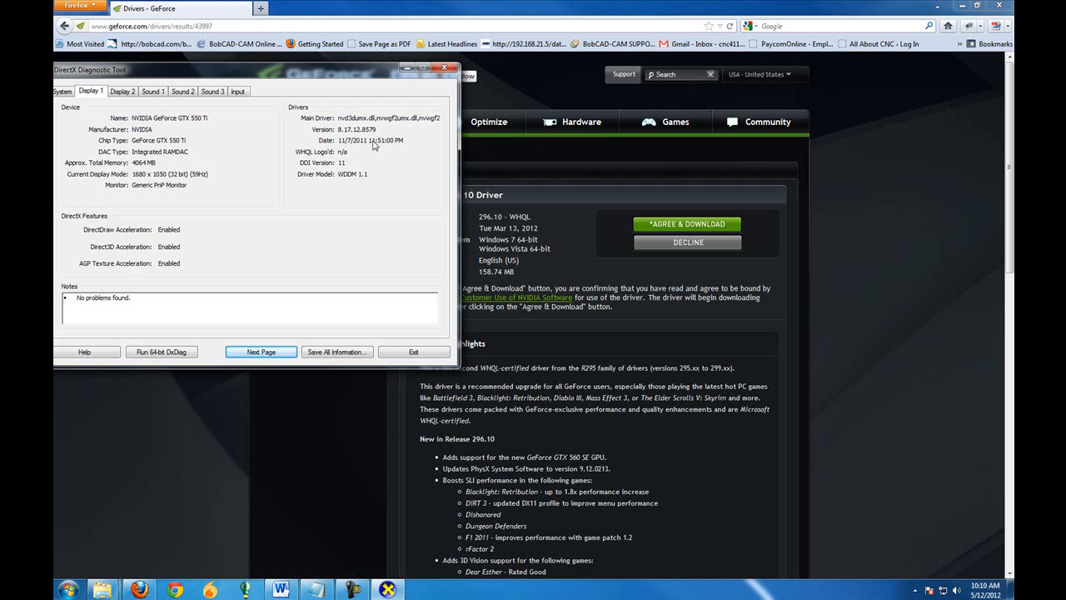
pyautogui.click(445, 69)
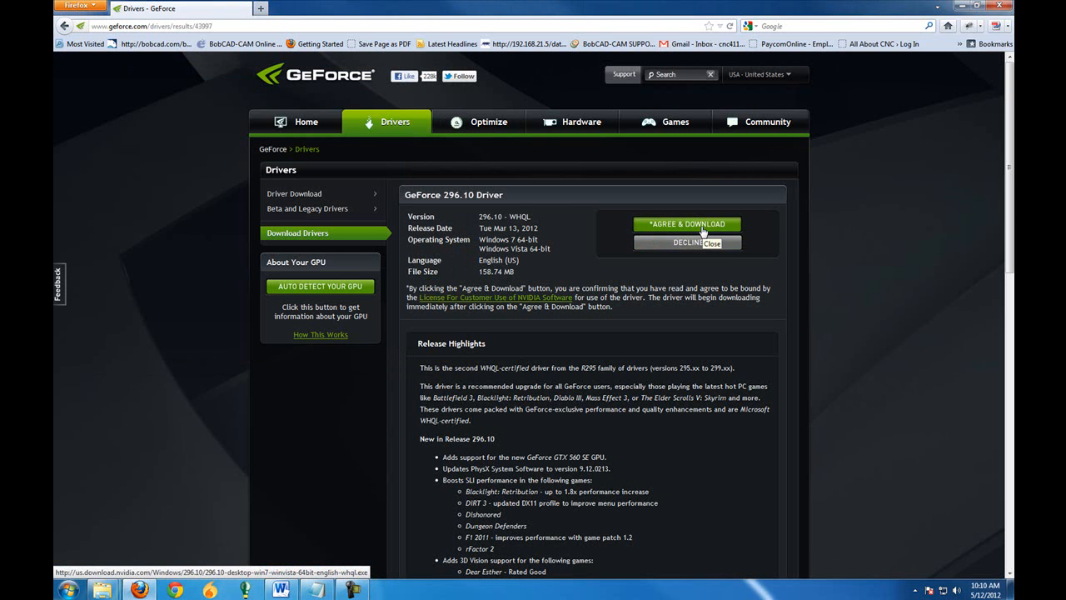
# Agree to the license and save the GeForce 296.10 driver installer file
pyautogui.click(687, 224)
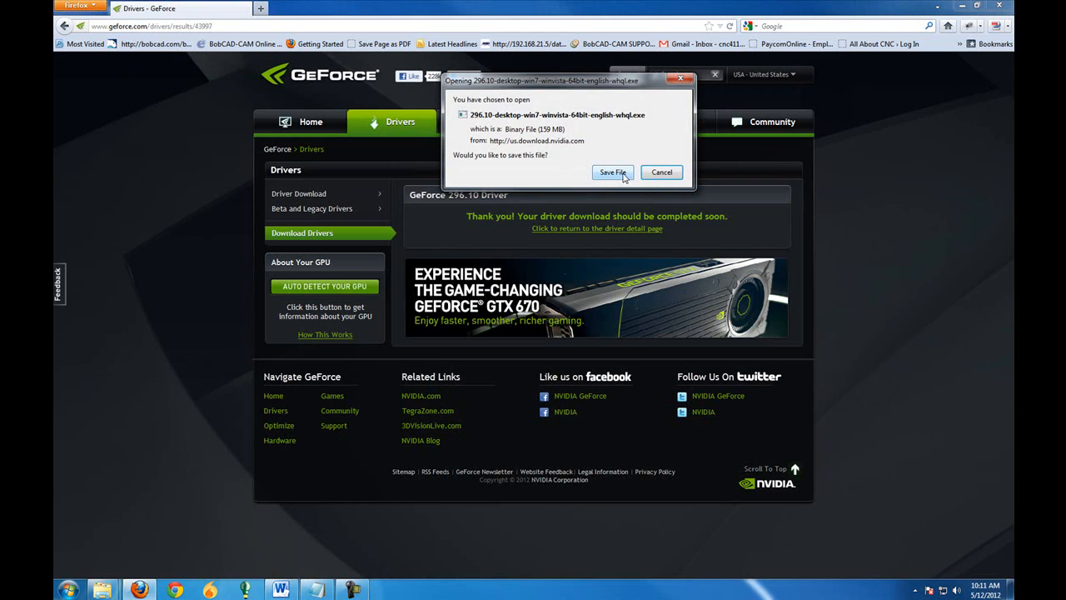
pyautogui.click(612, 172)
pyautogui.write('A')
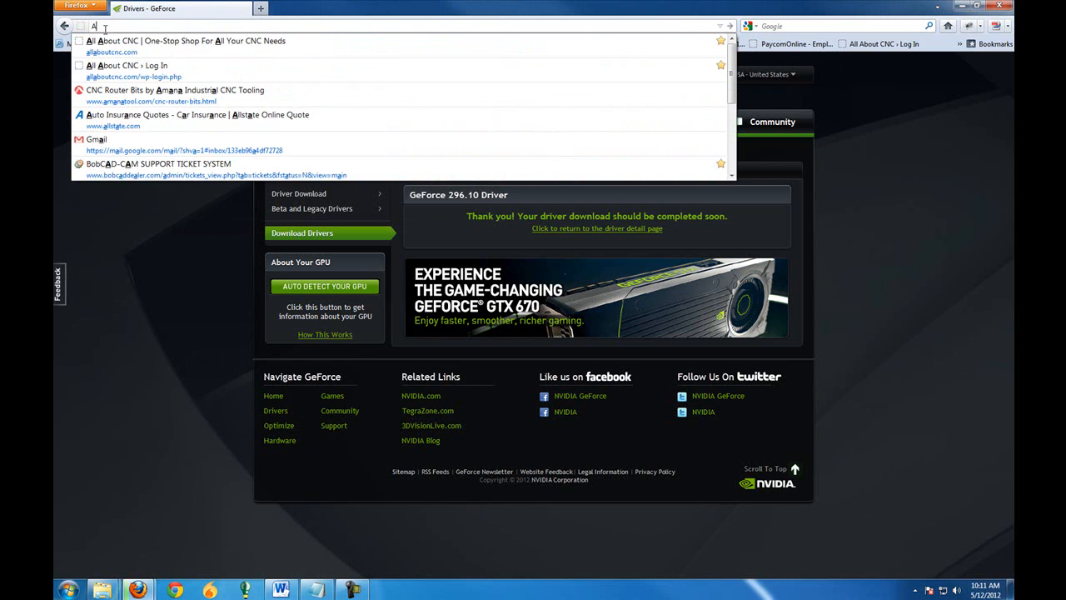
# On amd.com find Desktop Graphics Radeon HD 7xxx drivers for Windows 7 64-bit and view results
pyautogui.write('TI')
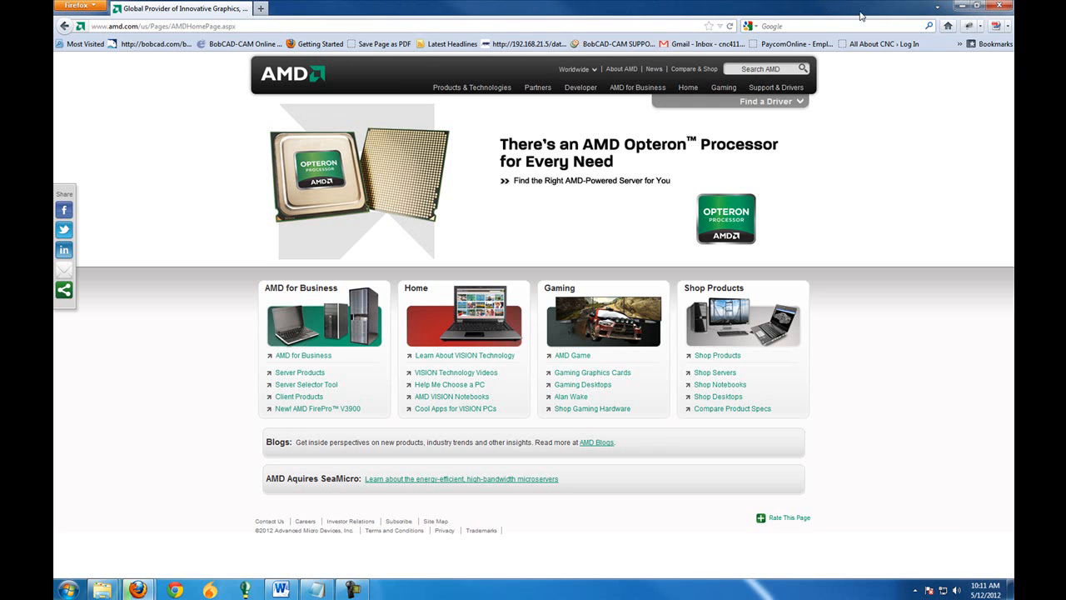
pyautogui.click(766, 101)
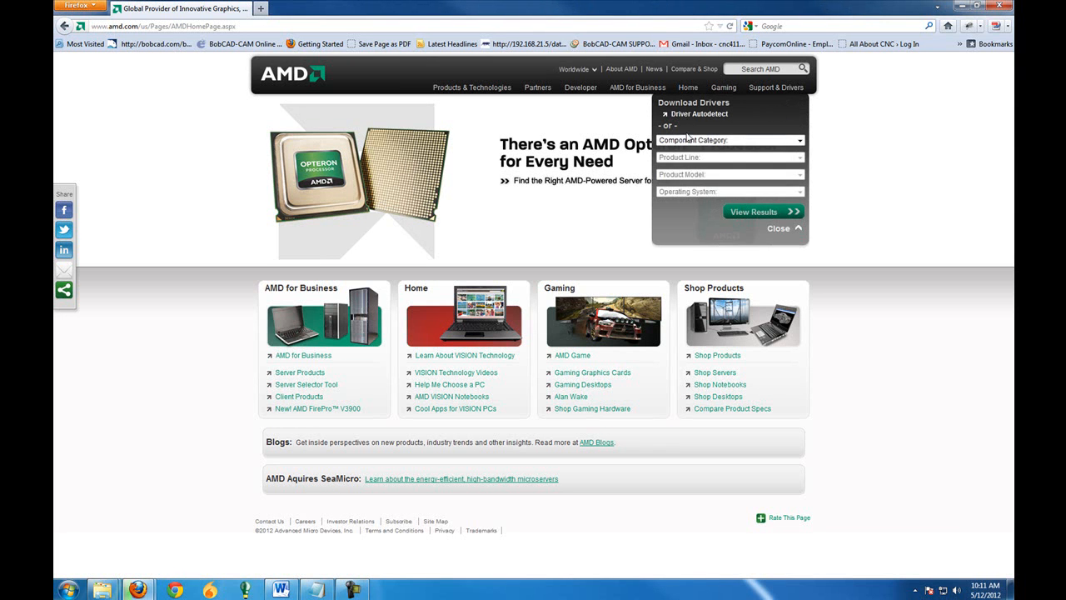
pyautogui.click(729, 139)
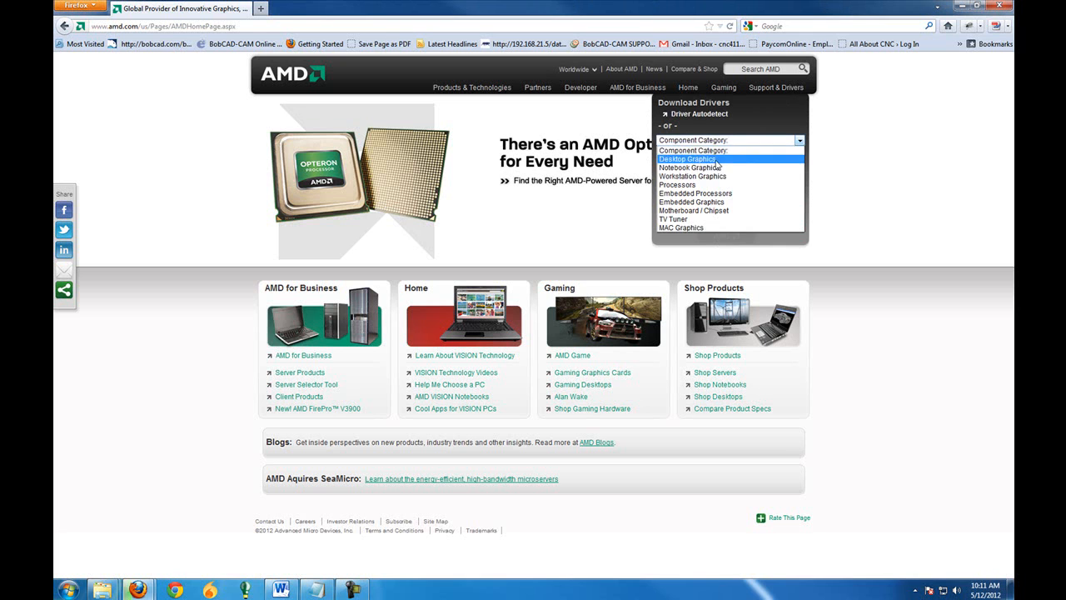
pyautogui.click(687, 158)
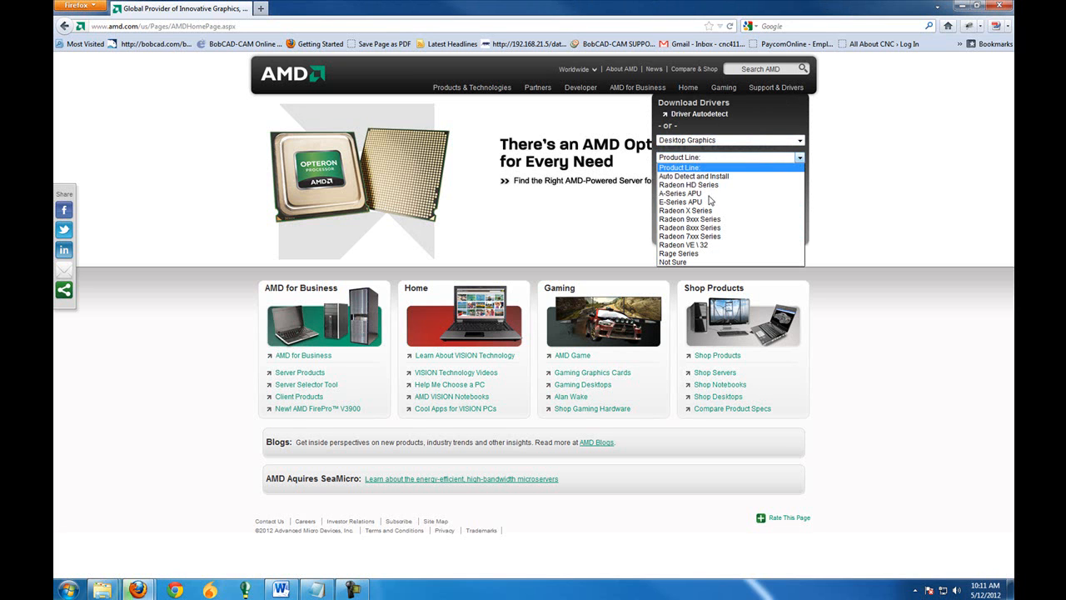
pyautogui.click(688, 184)
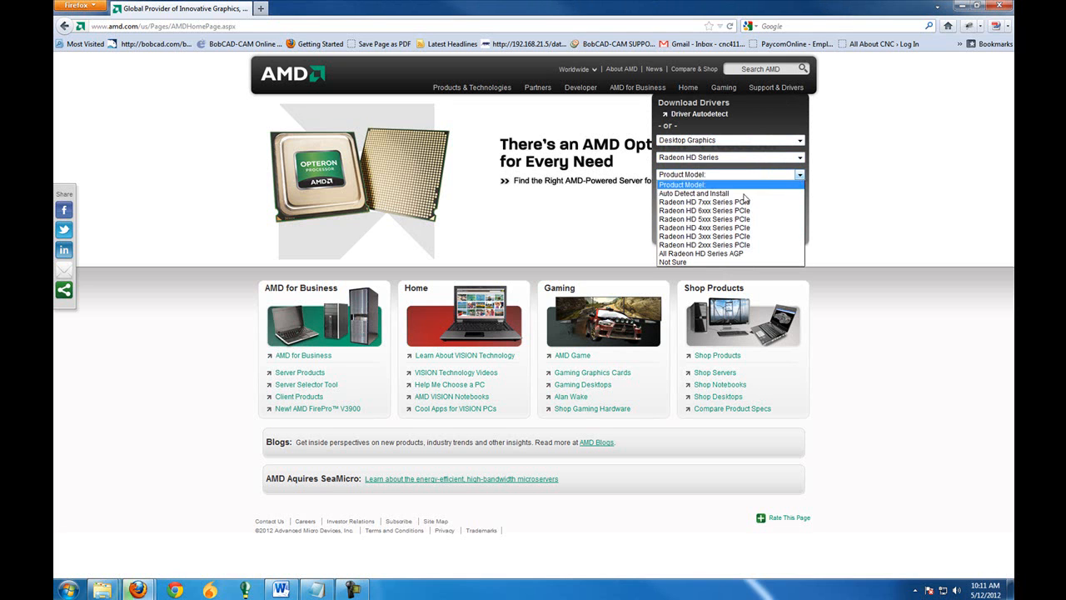
pyautogui.click(704, 202)
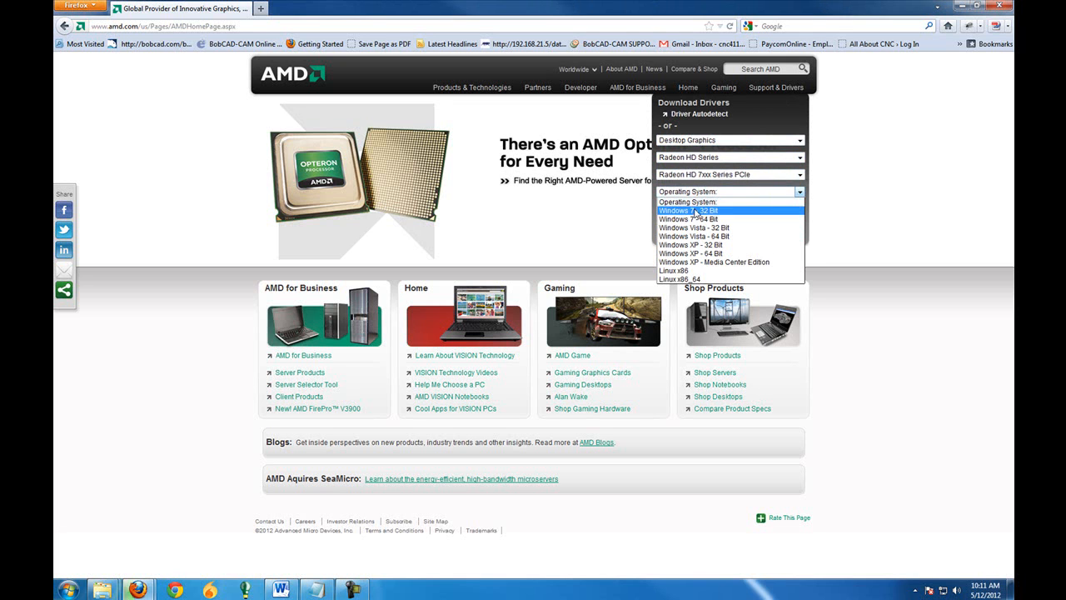
pyautogui.click(687, 219)
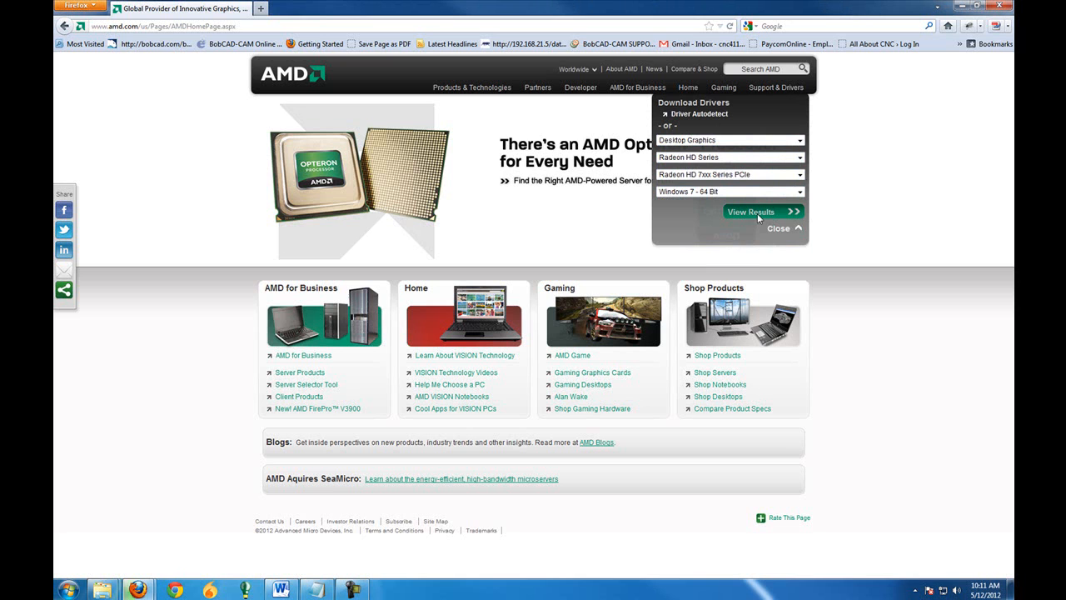
pyautogui.click(750, 211)
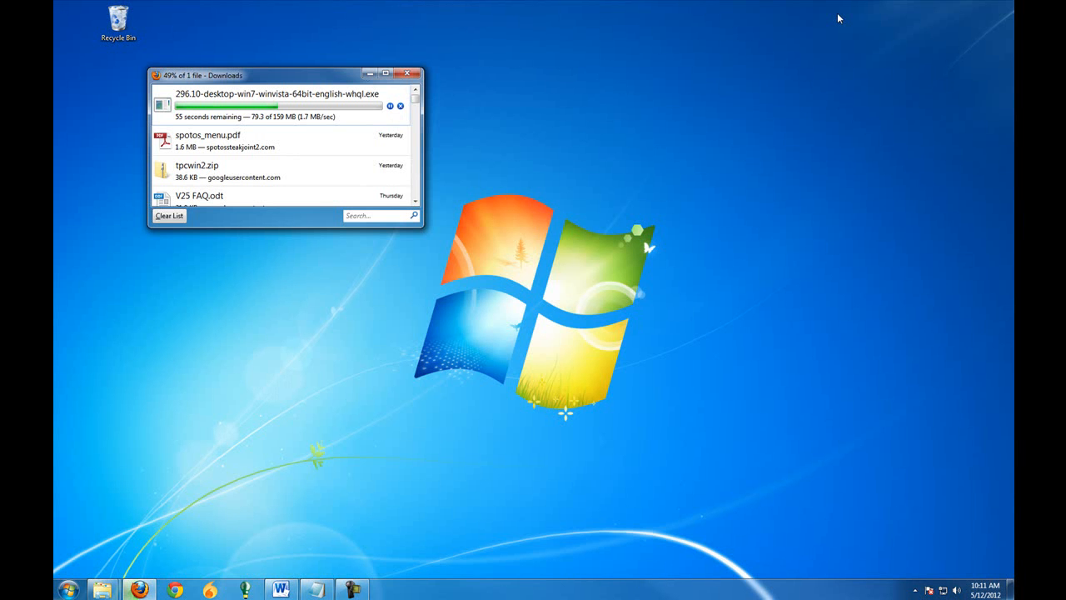
# Close the Downloads window and launch Windows Update from a Start menu search
pyautogui.click(407, 74)
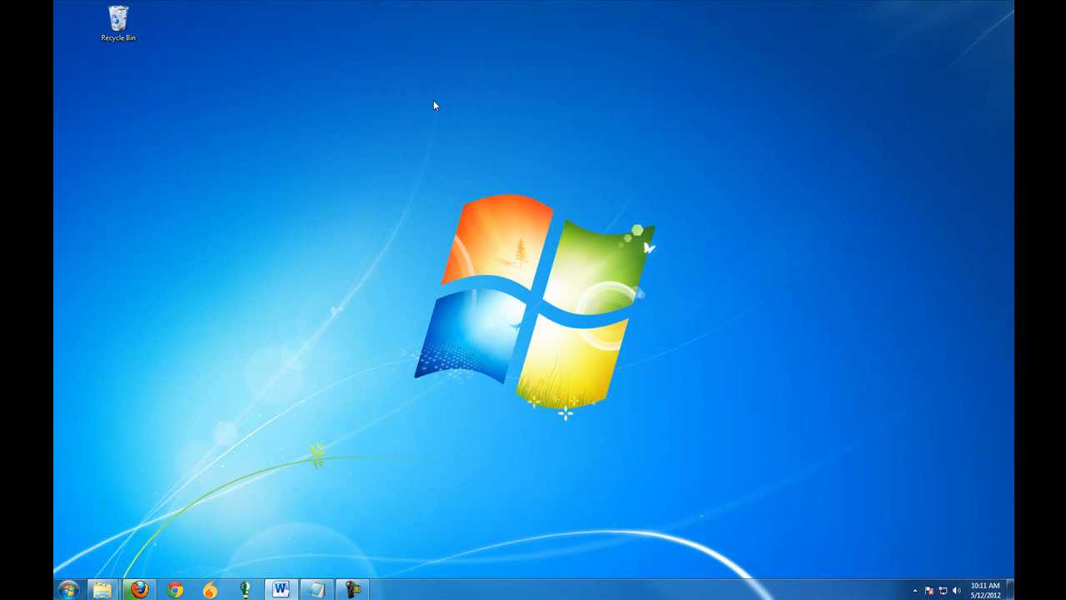
pyautogui.moveTo(236, 437)
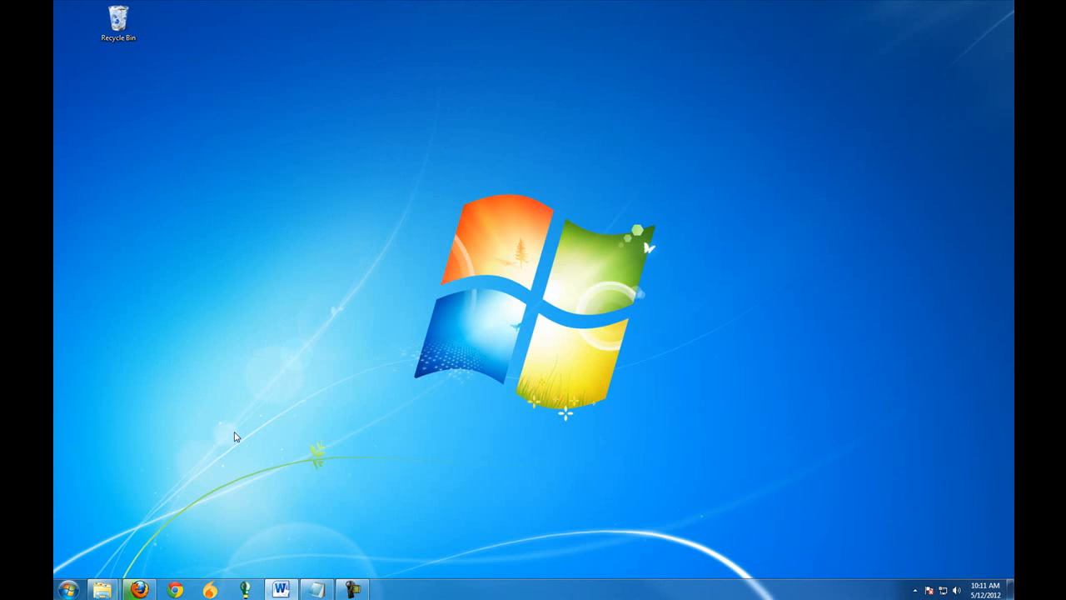
pyautogui.moveTo(69, 590)
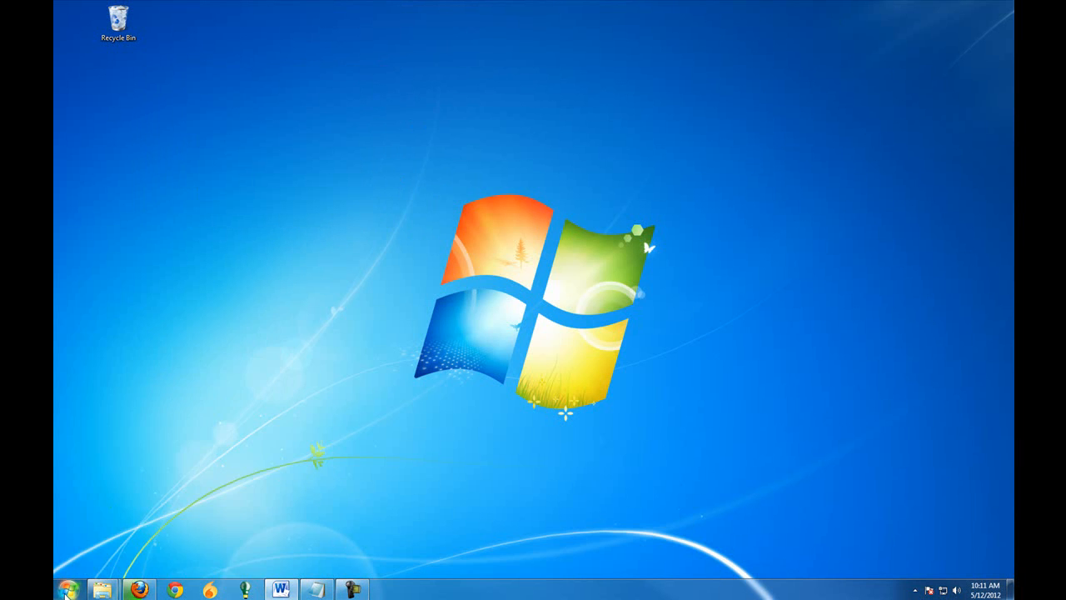
pyautogui.click(69, 590)
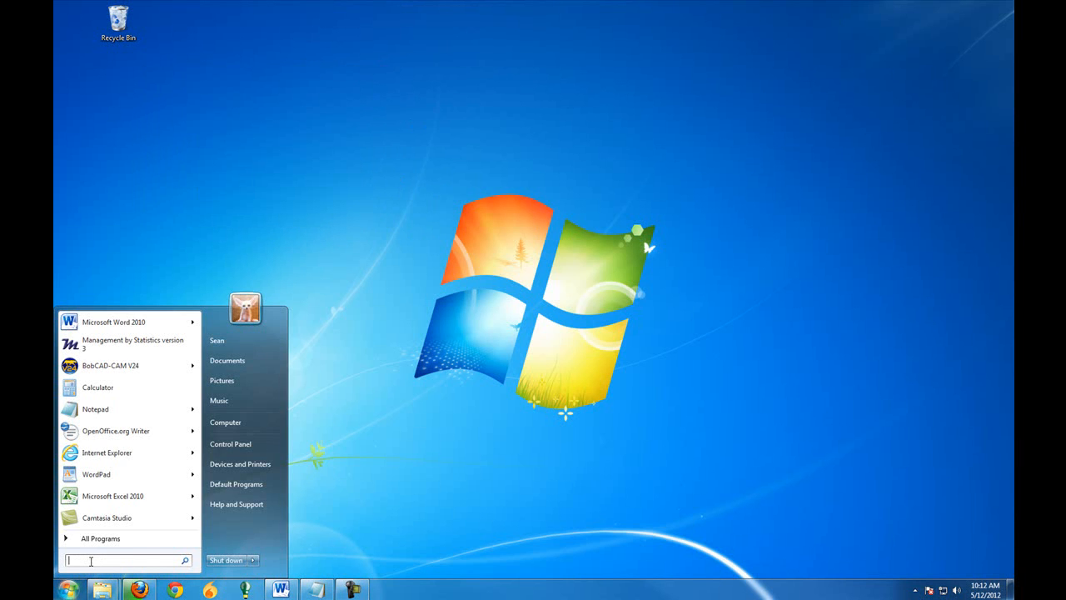
pyautogui.write('windows upate')
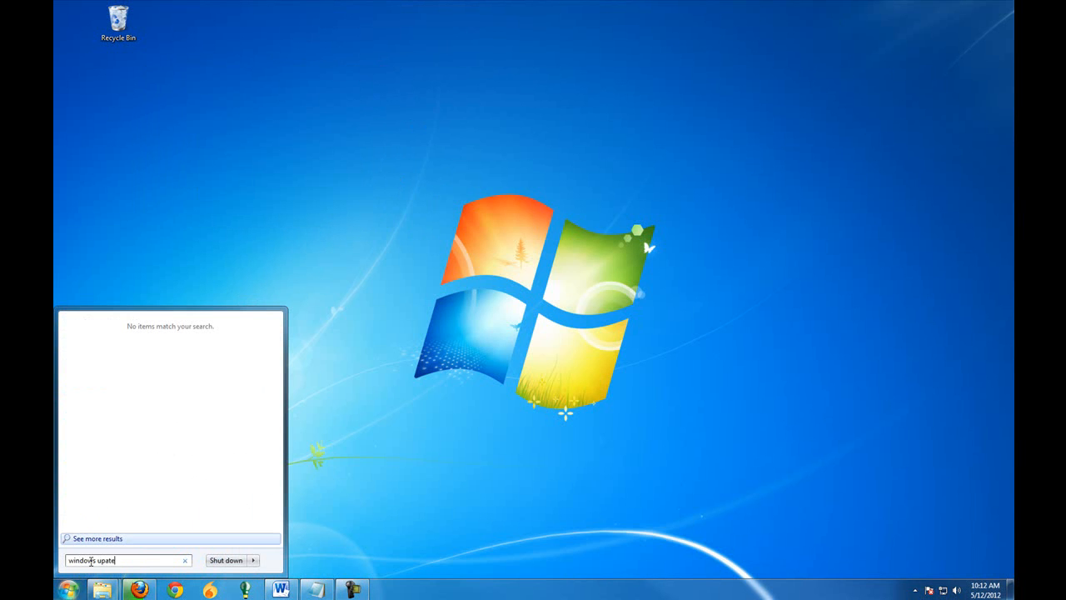
pyautogui.press('Backspace')
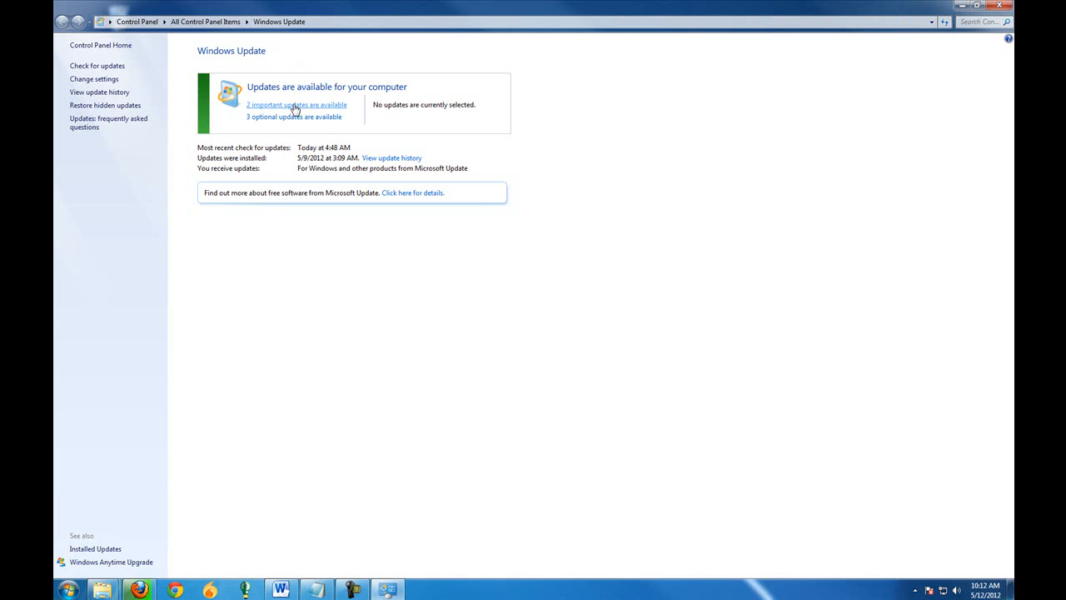
pyautogui.moveTo(309, 122)
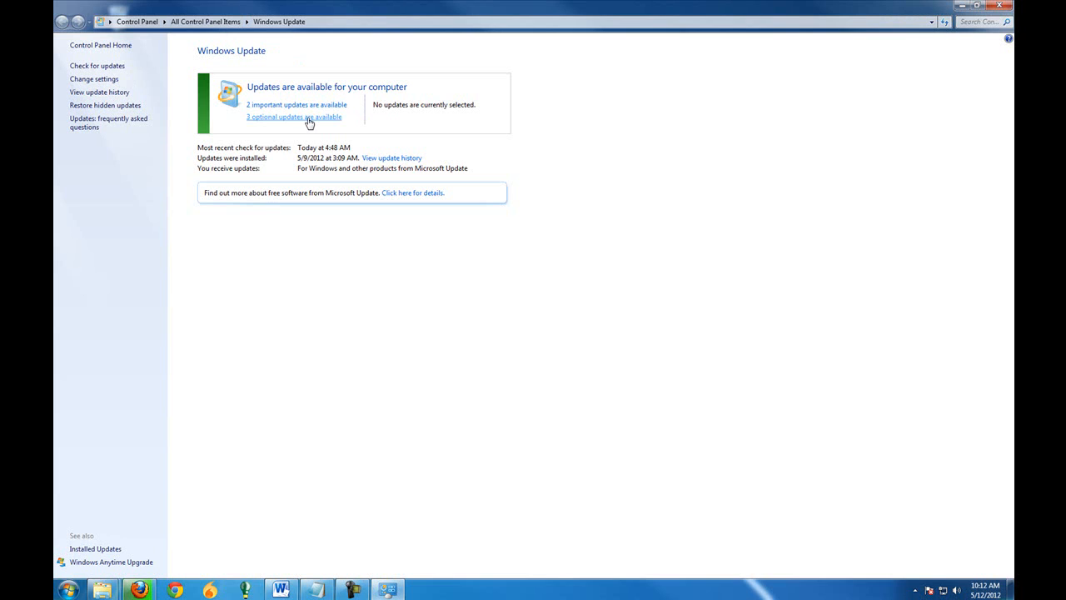
pyautogui.moveTo(728, 118)
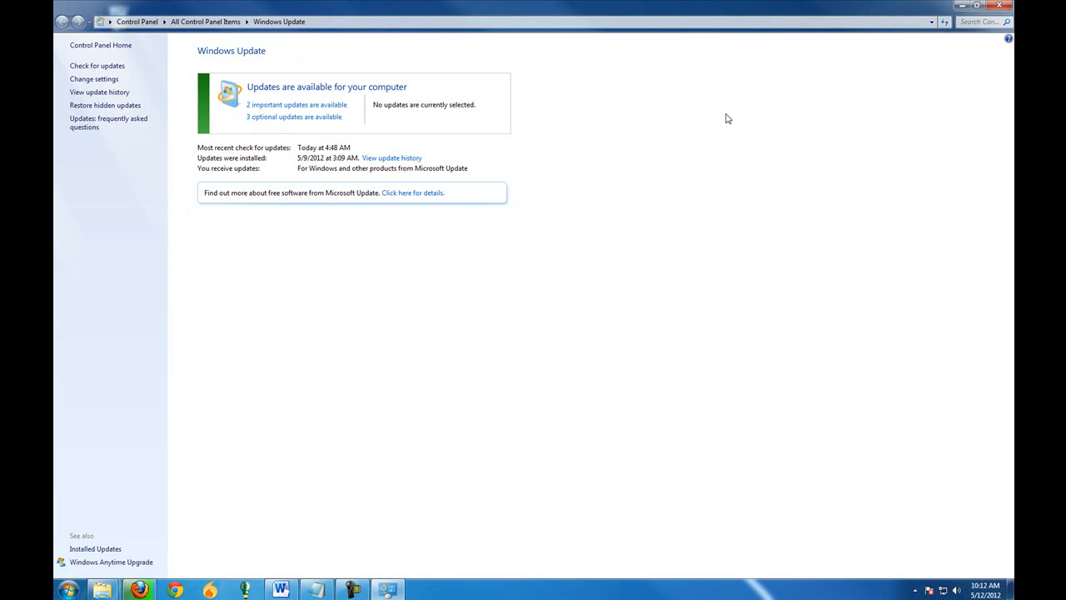
pyautogui.moveTo(771, 148)
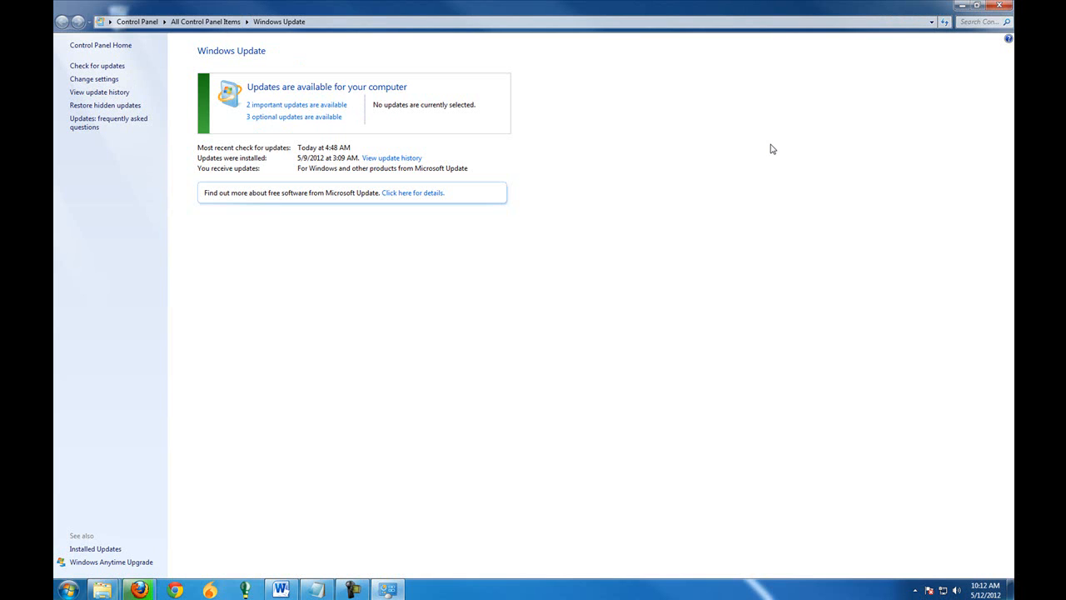
pyautogui.moveTo(354, 123)
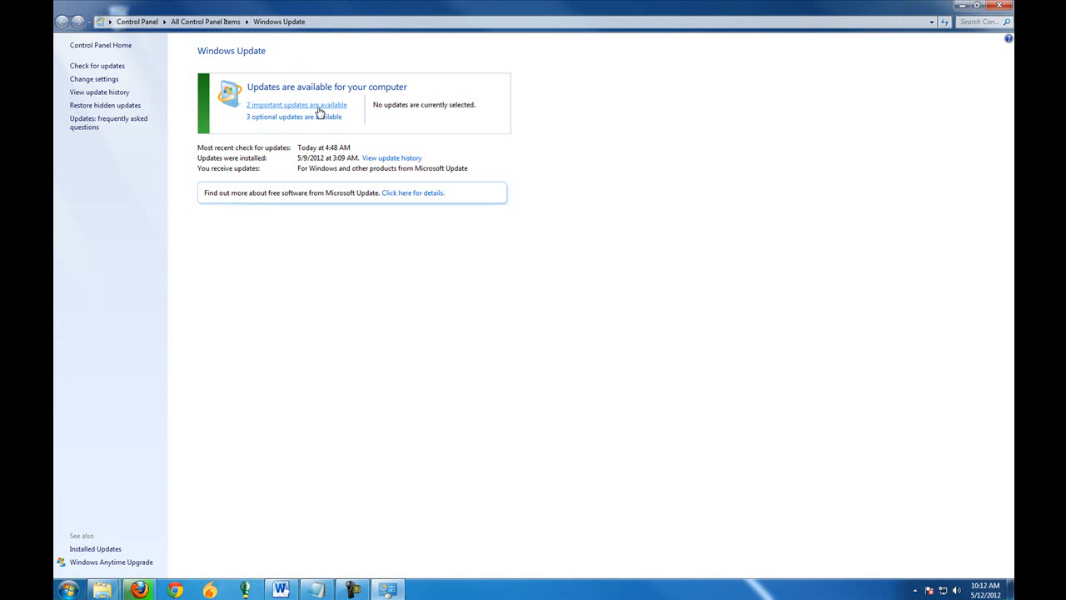
# Select all important and the three optional updates and start installing them
pyautogui.click(296, 104)
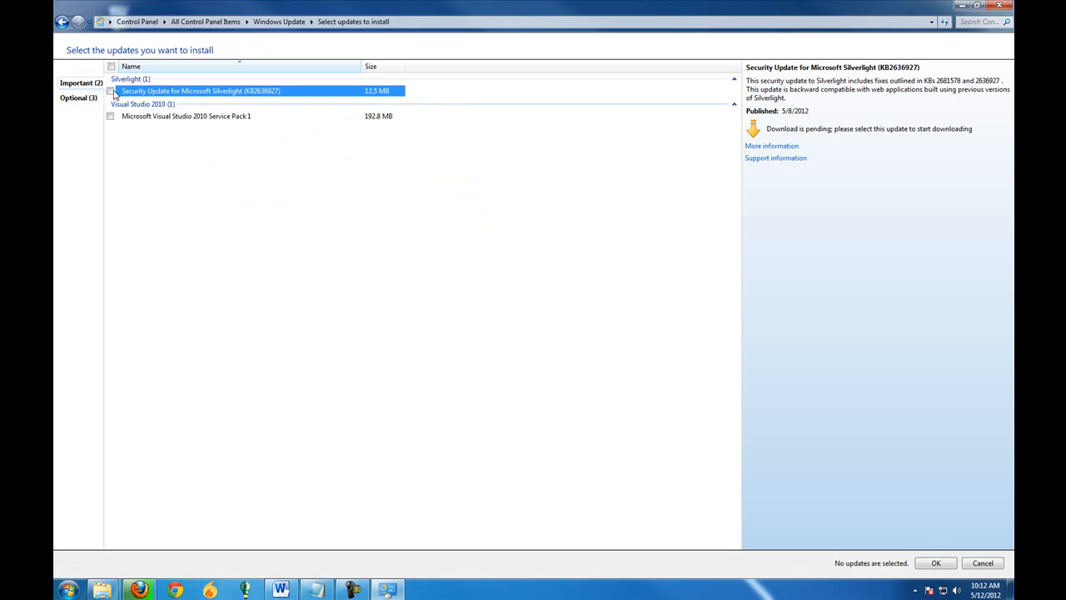
pyautogui.click(111, 116)
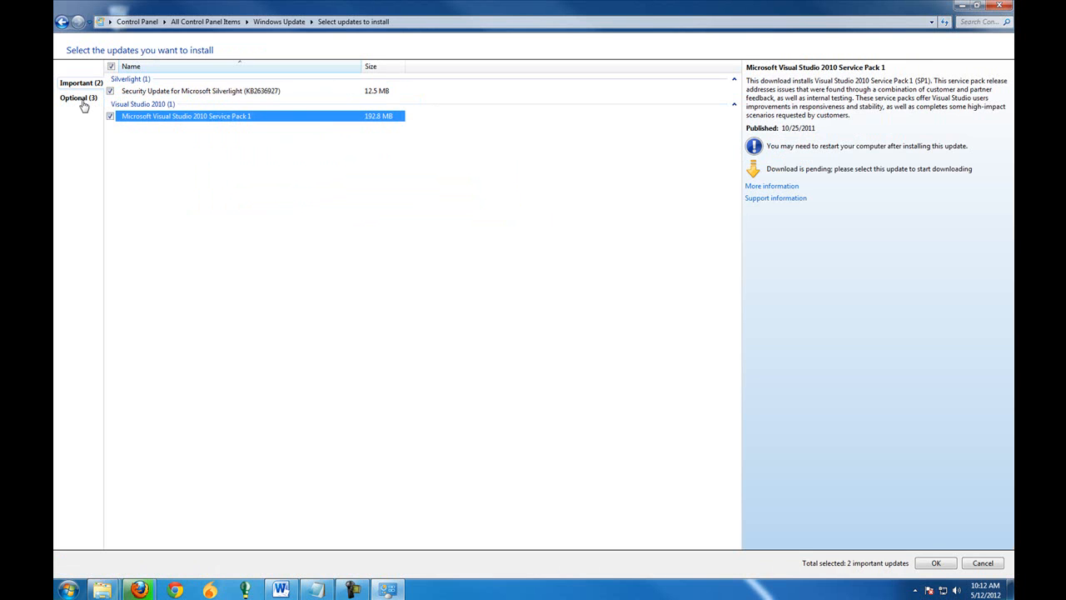
pyautogui.click(80, 82)
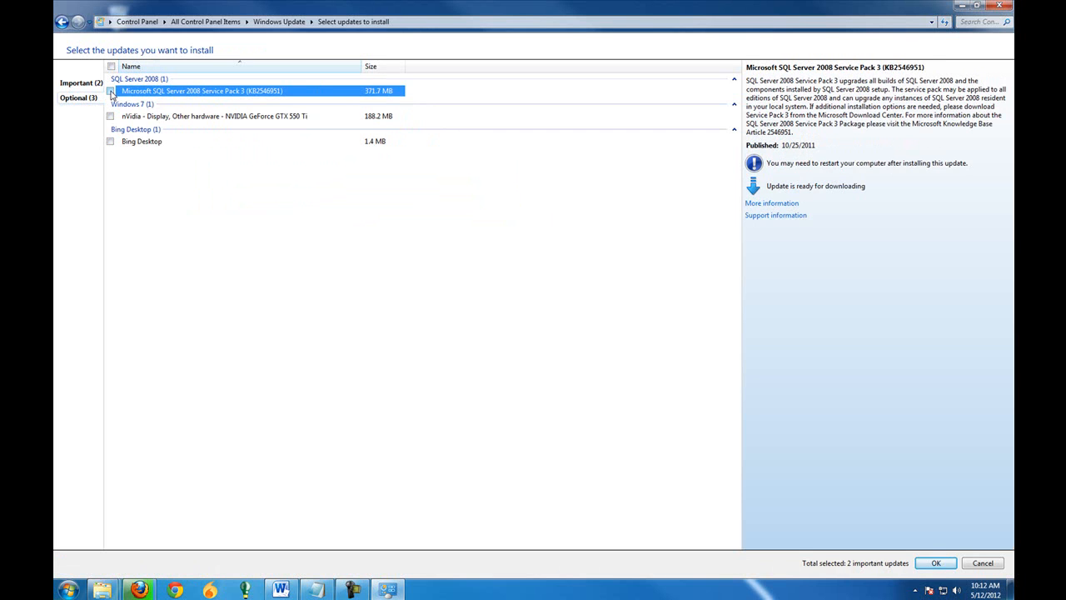
pyautogui.click(110, 141)
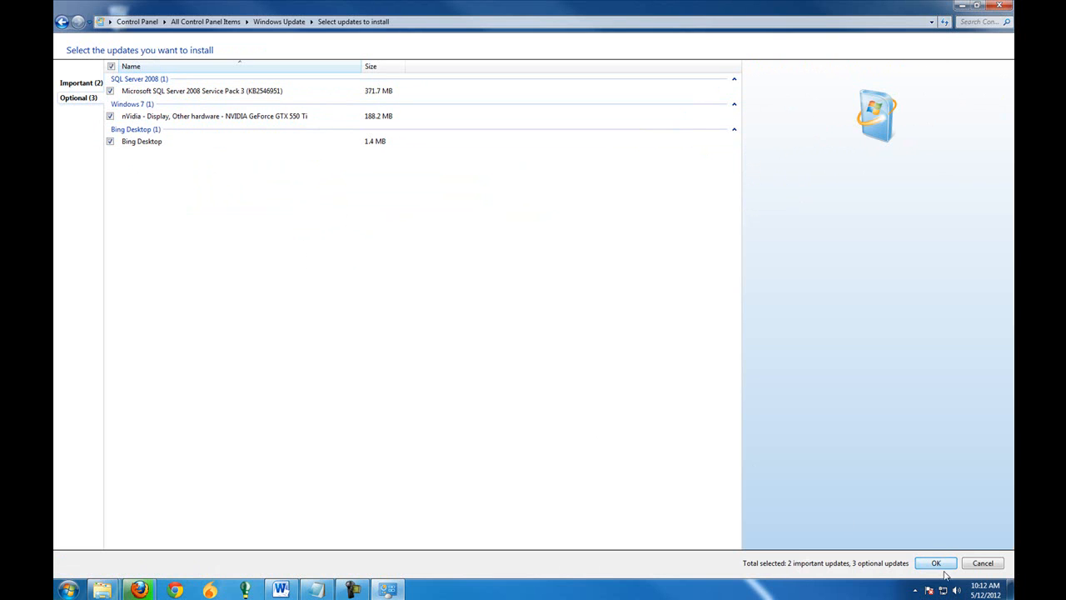
pyautogui.click(936, 563)
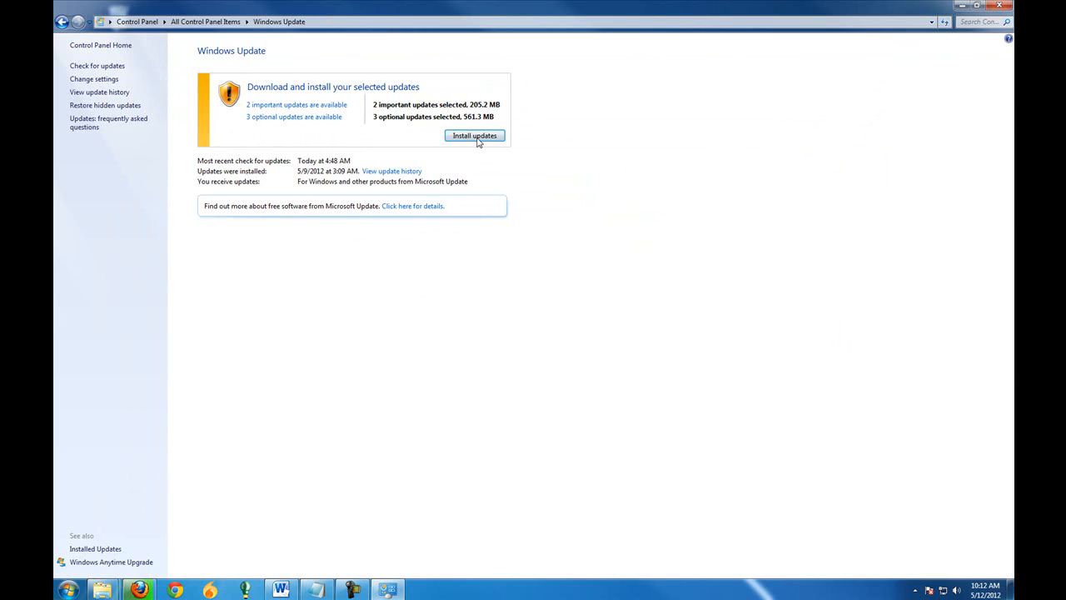
pyautogui.click(475, 135)
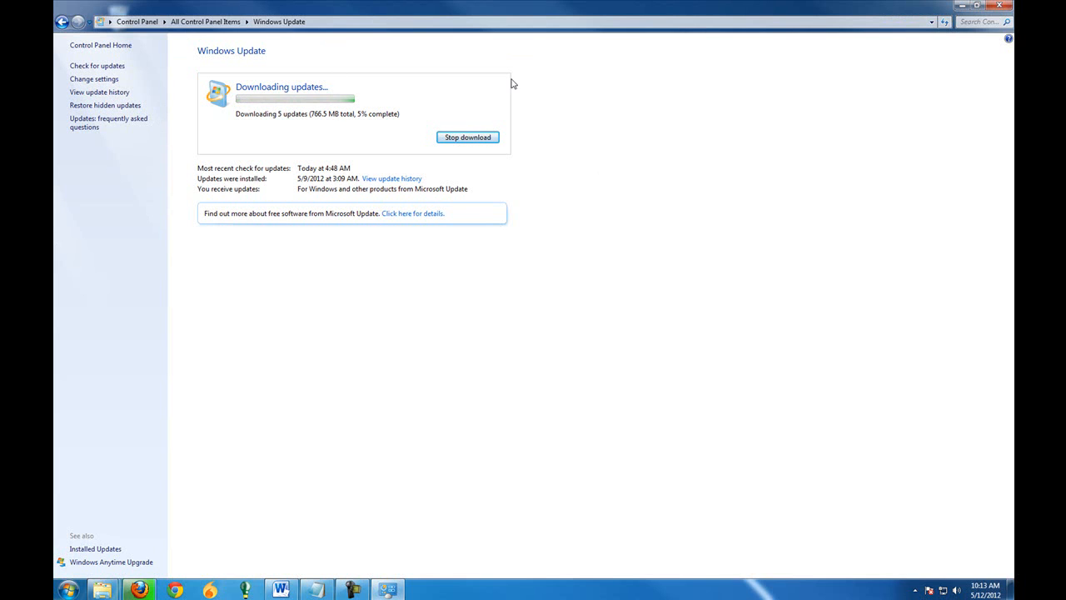
pyautogui.moveTo(843, 134)
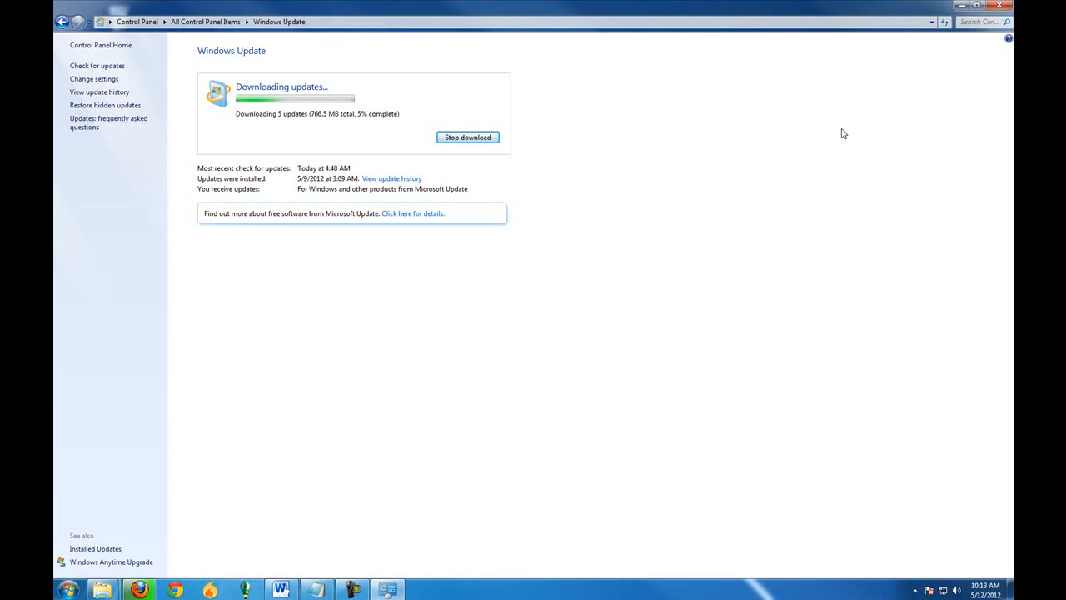
pyautogui.moveTo(789, 134)
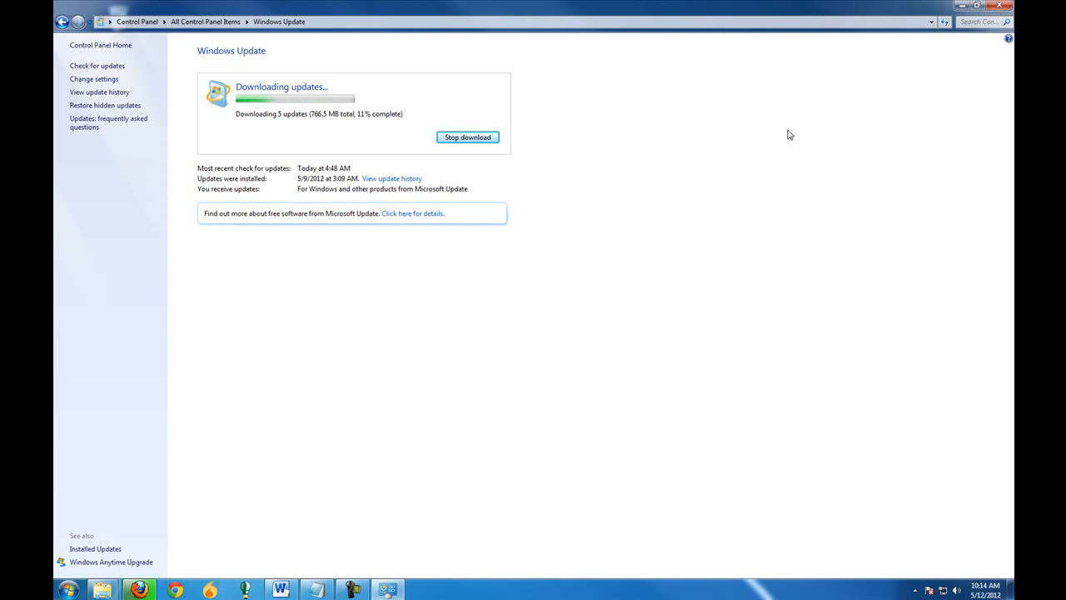
pyautogui.moveTo(650, 110)
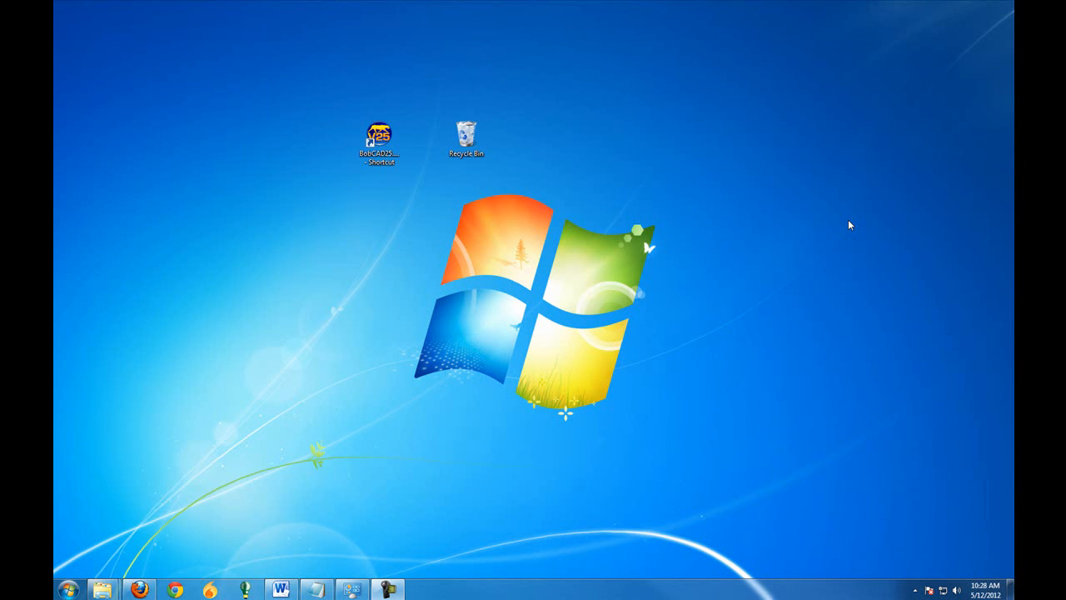
pyautogui.moveTo(870, 212)
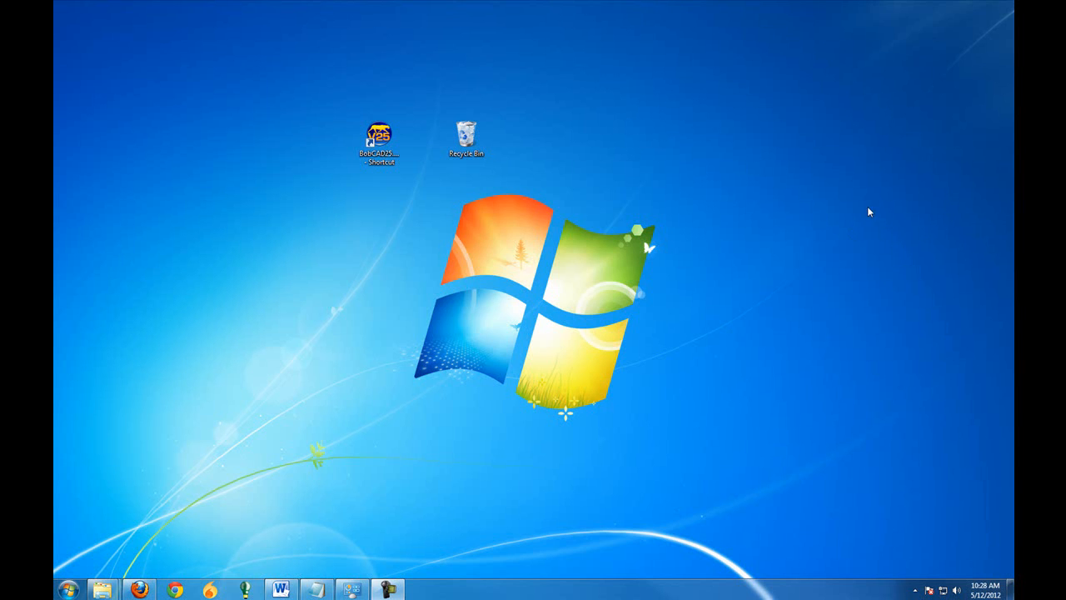
# Launch BobCAD-CAM V25 from its desktop shortcut and choose Register Online at the trial notice
pyautogui.click(379, 138)
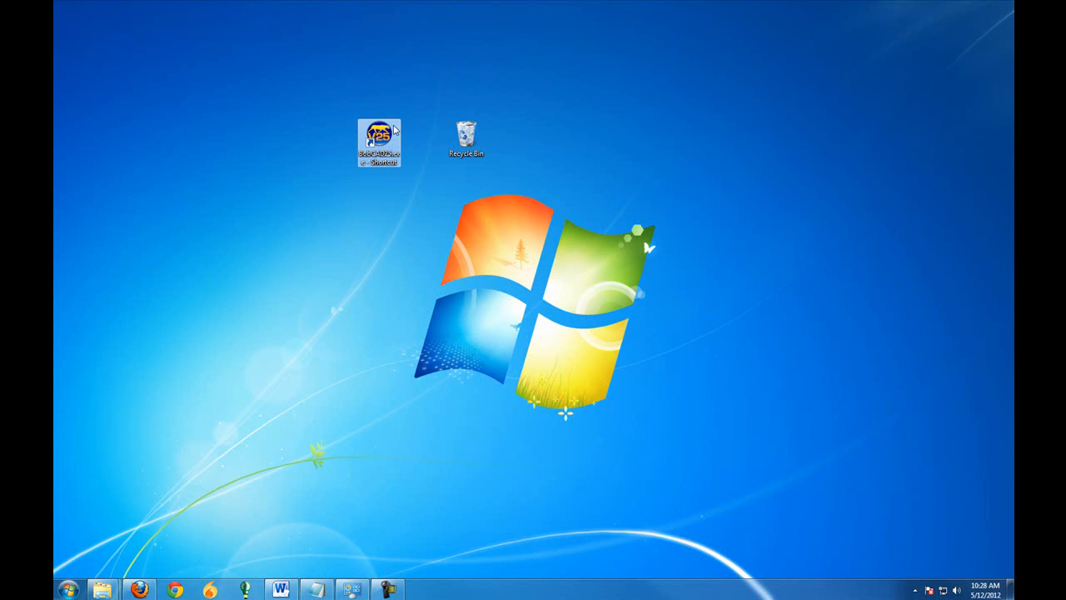
pyautogui.moveTo(379, 137)
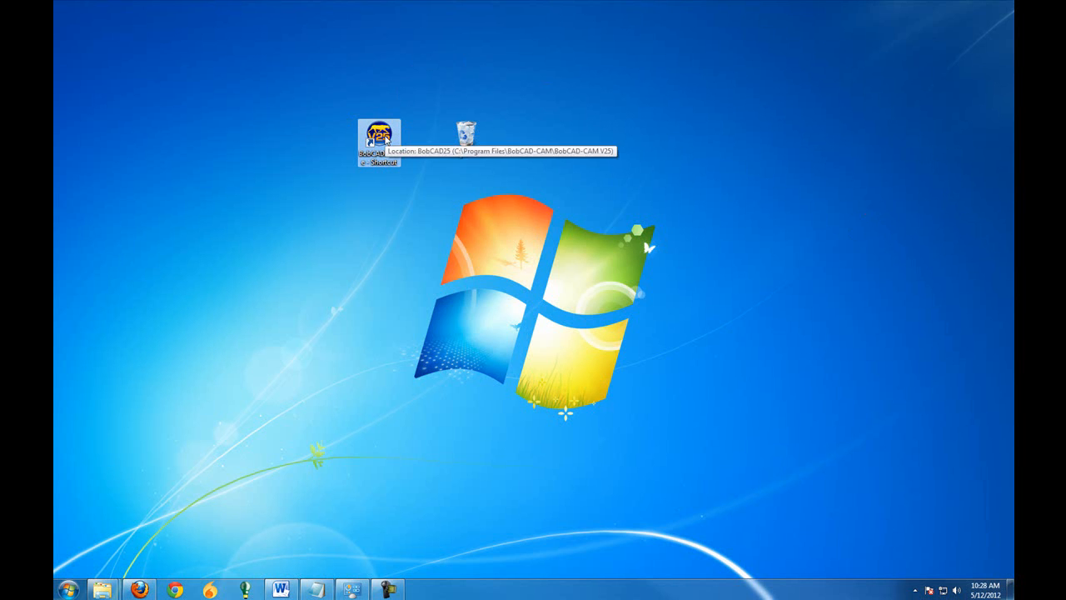
pyautogui.doubleClick(380, 135)
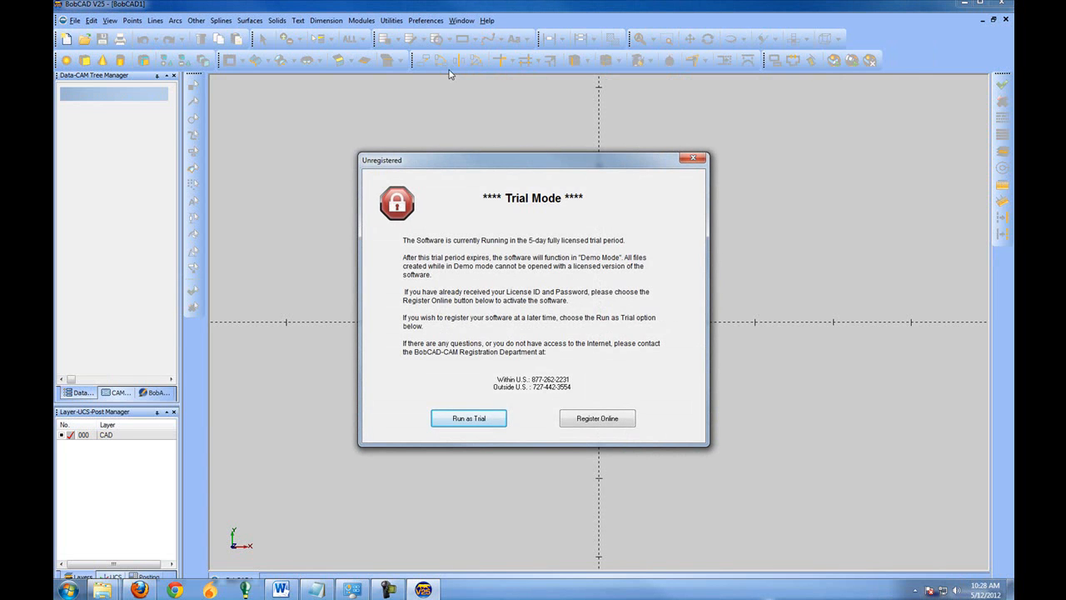
pyautogui.moveTo(398, 169)
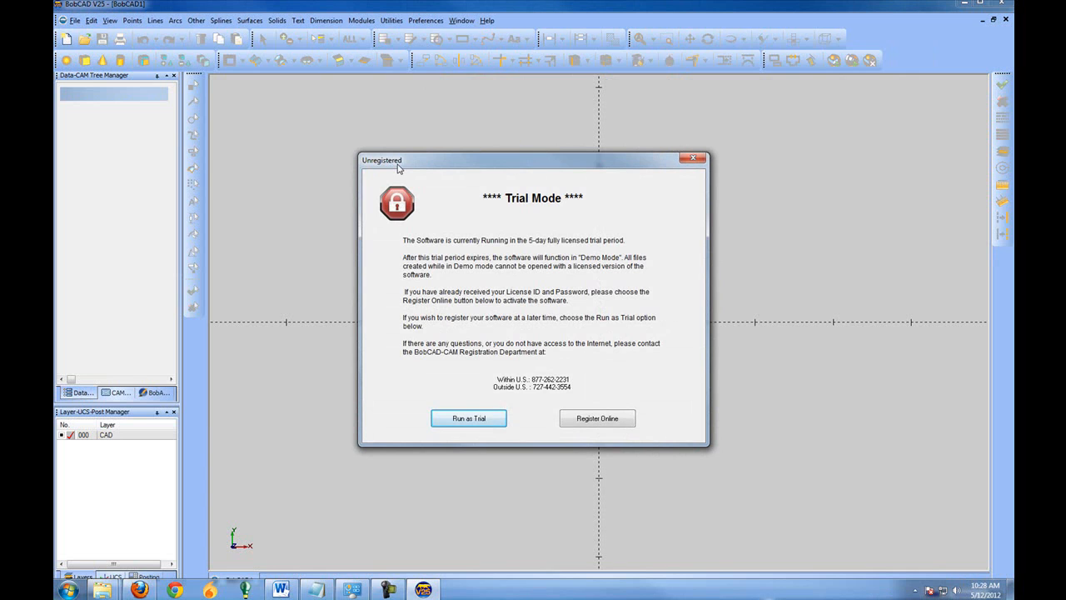
pyautogui.moveTo(485, 319)
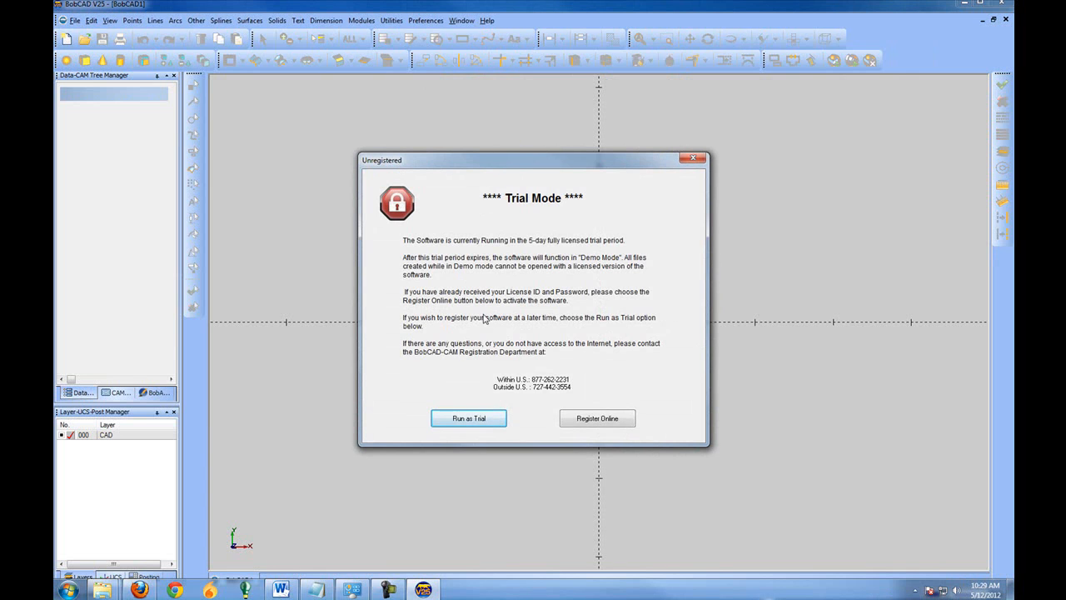
pyautogui.moveTo(562, 249)
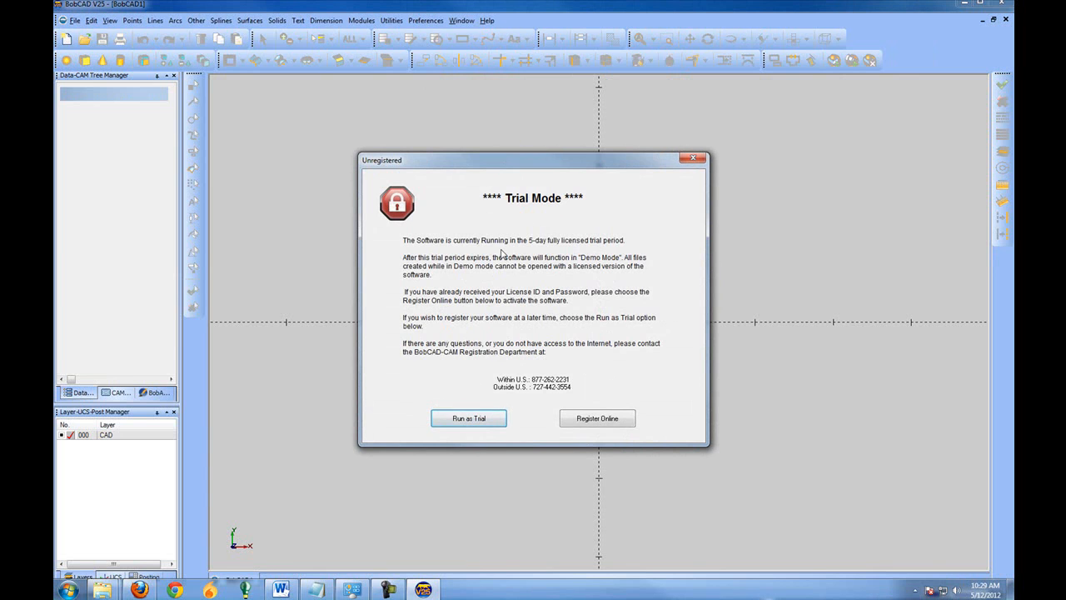
pyautogui.moveTo(605, 278)
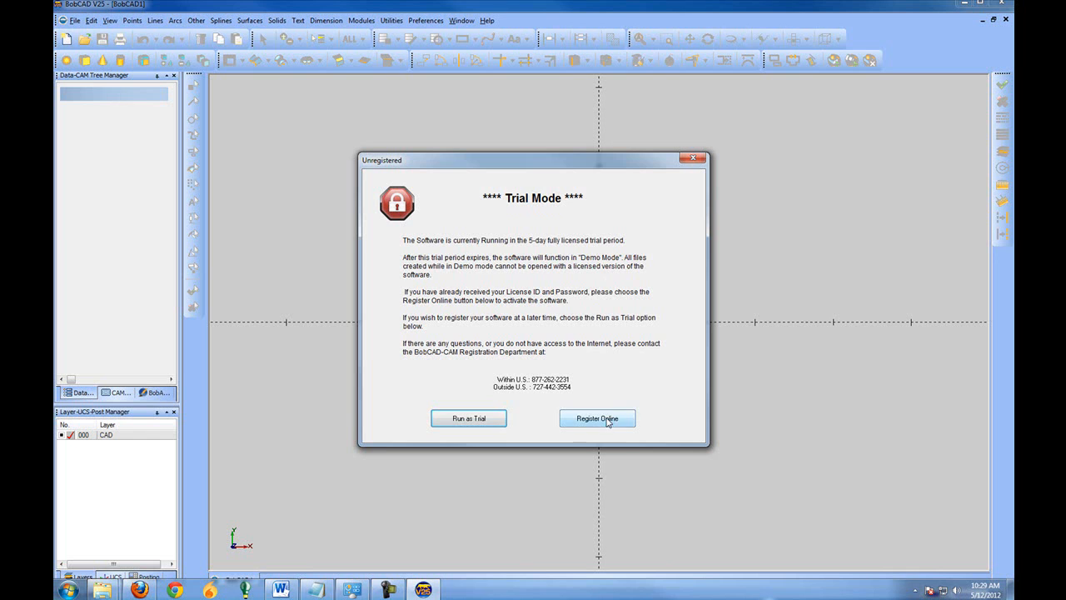
pyautogui.click(596, 418)
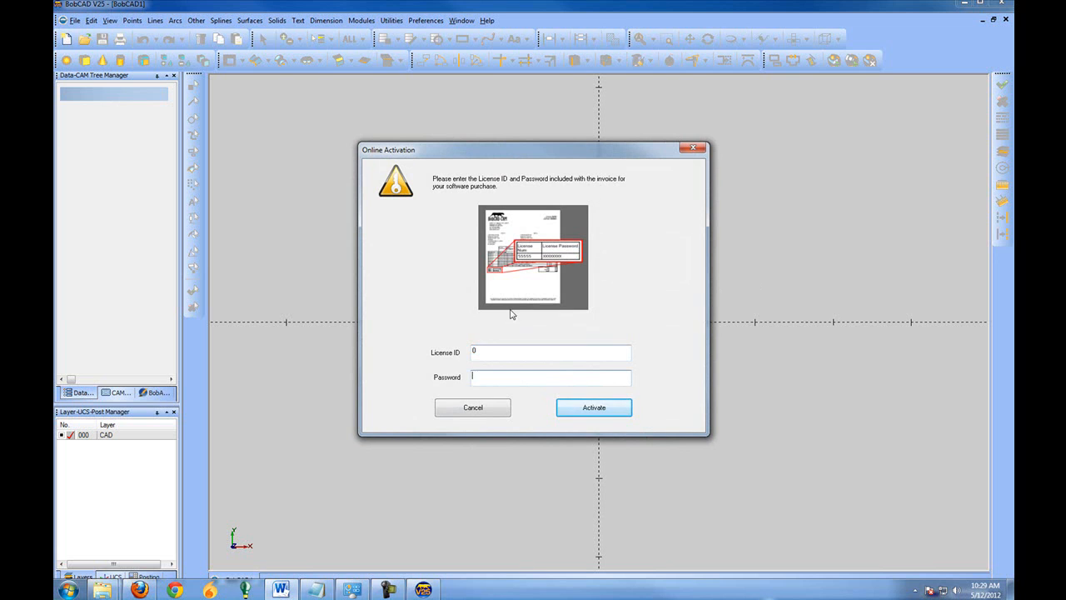
pyautogui.moveTo(548, 272)
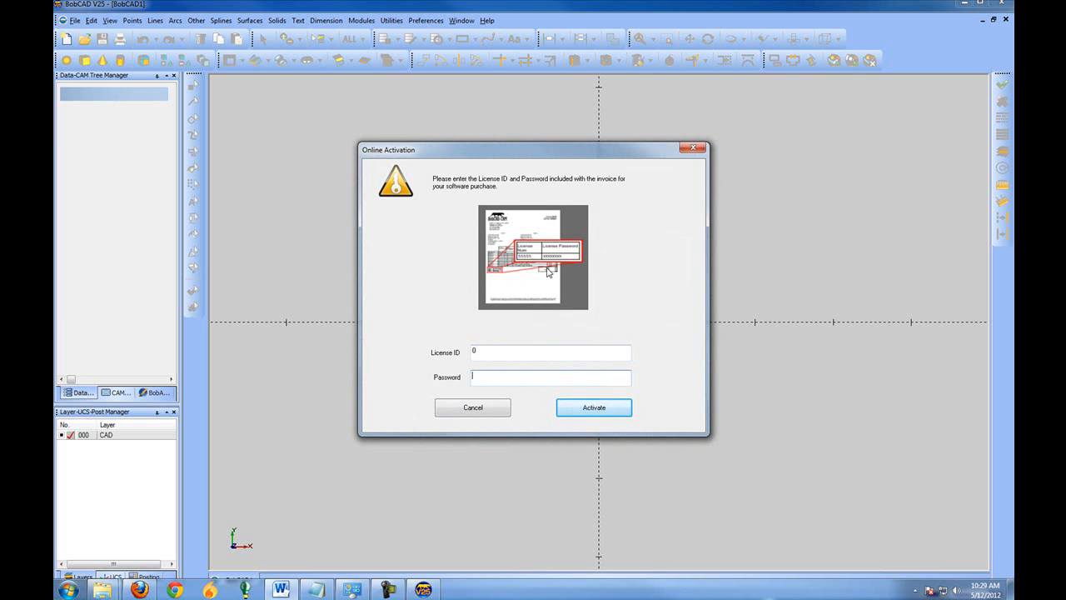
pyautogui.moveTo(534, 277)
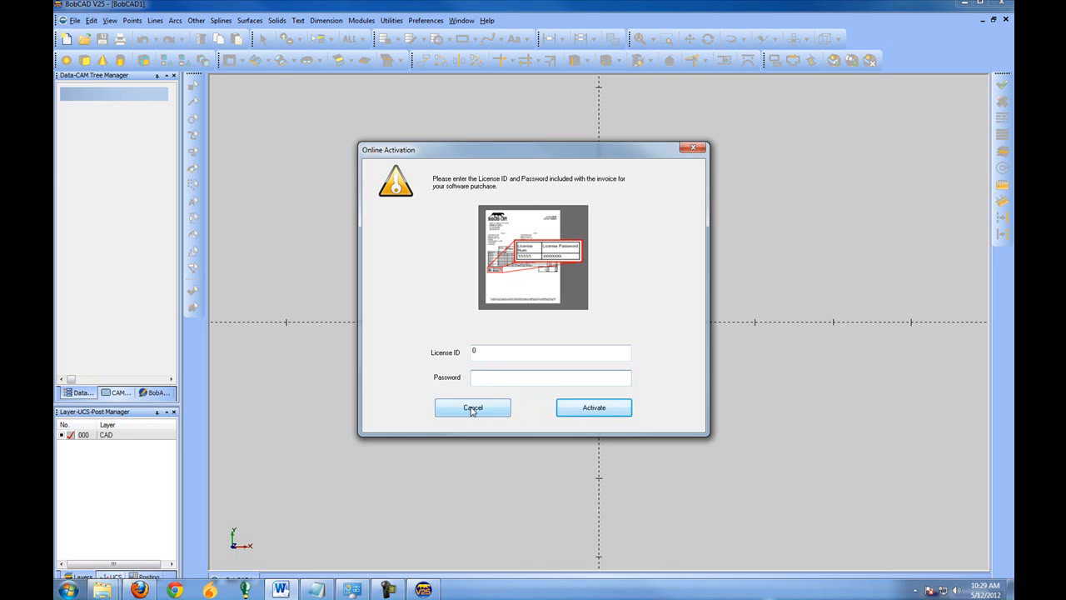
# Cancel Online Activation without credentials and return to the Trial Mode notice
pyautogui.click(549, 376)
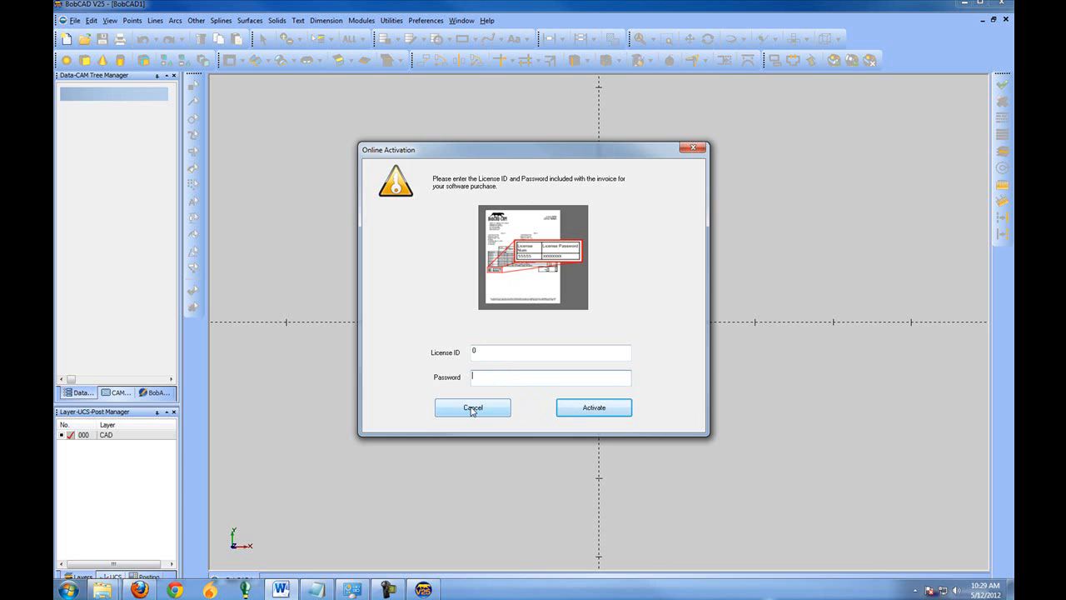
pyautogui.click(473, 408)
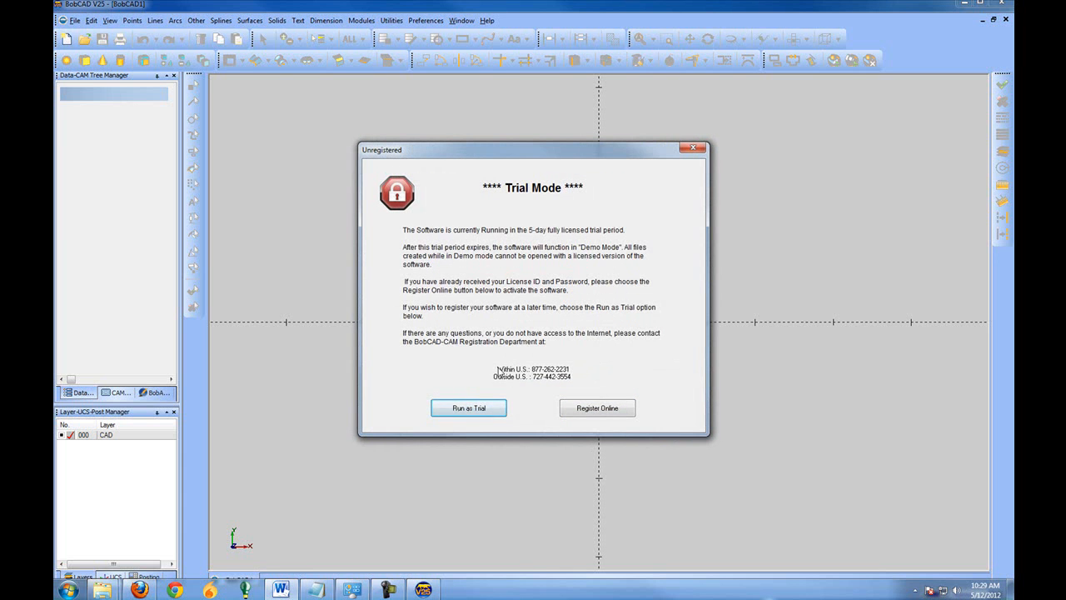
pyautogui.moveTo(539, 376)
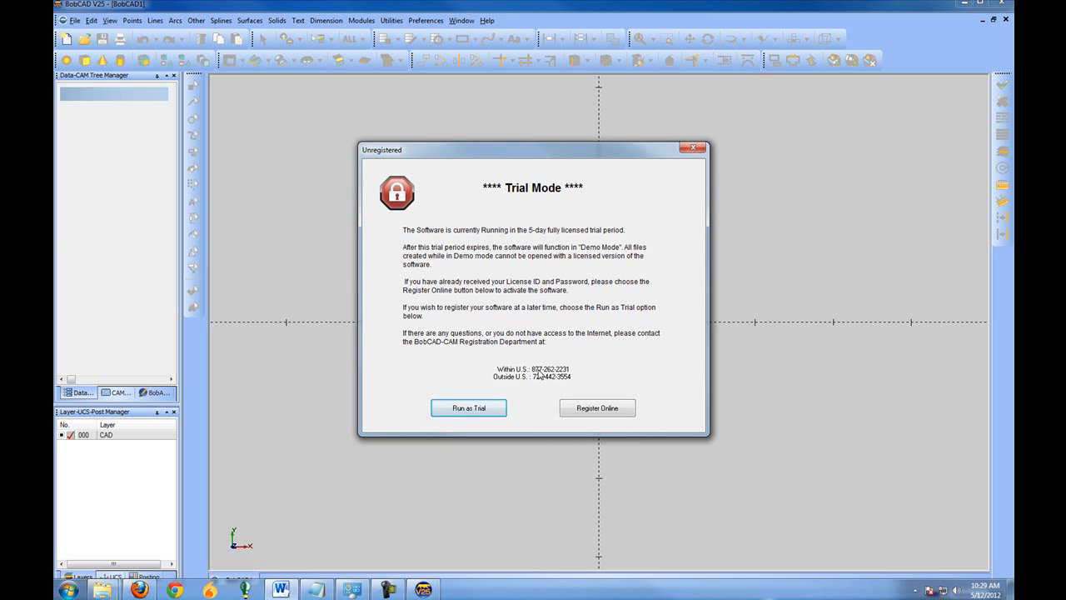
pyautogui.moveTo(557, 377)
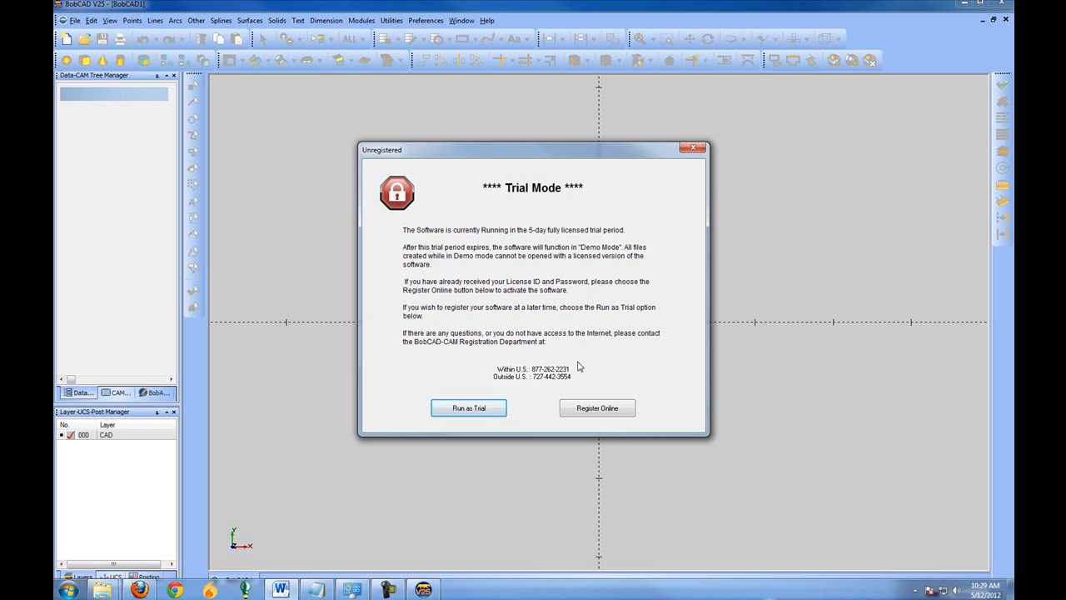
pyautogui.moveTo(571, 374)
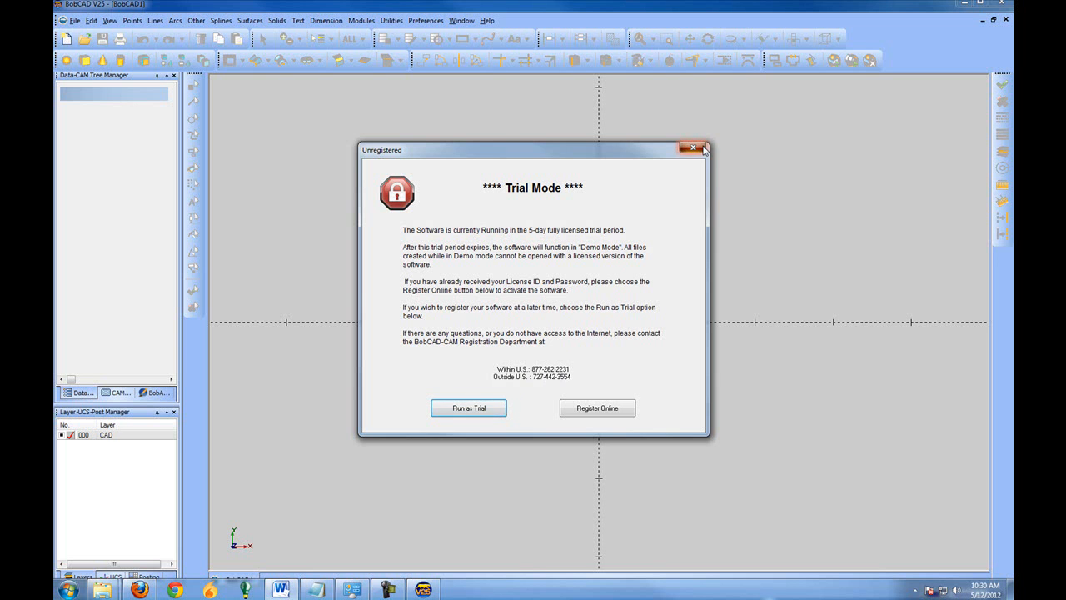
# Dismiss the trial notice and show the License Status dialog via Help > License
pyautogui.click(468, 407)
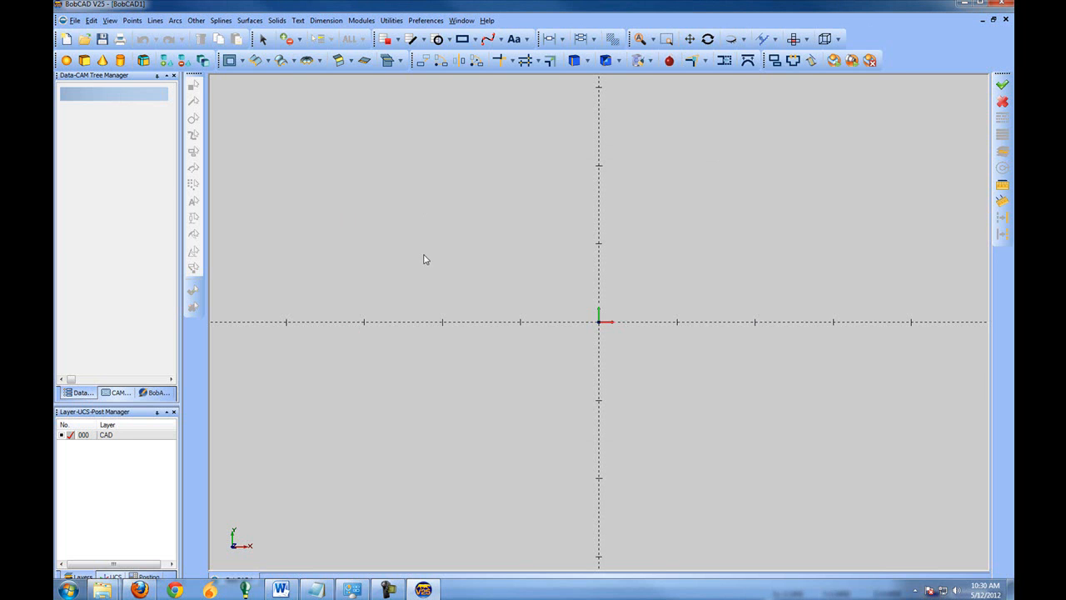
pyautogui.click(487, 20)
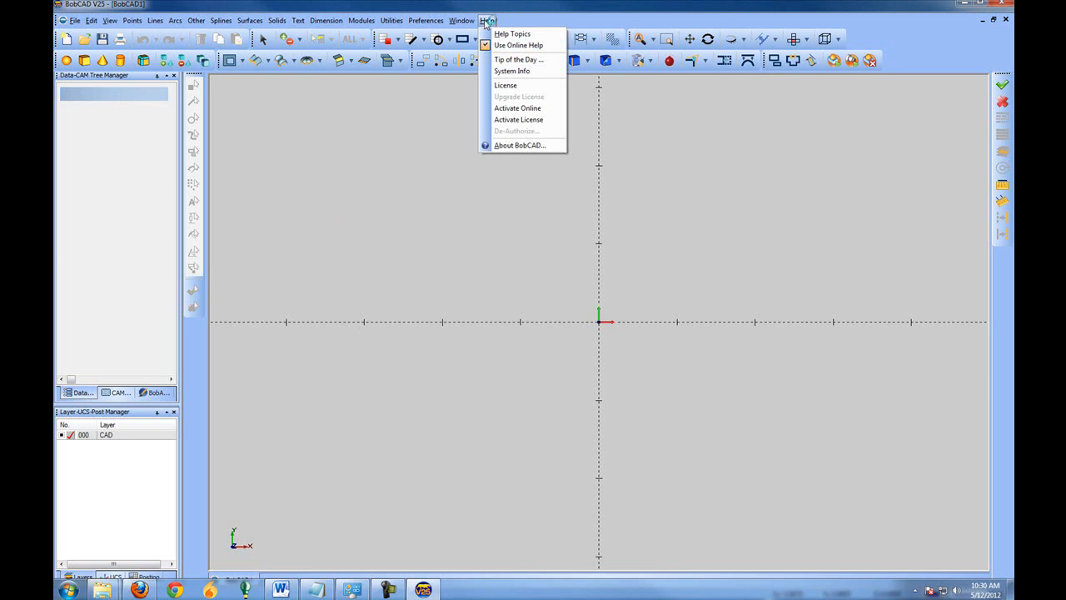
pyautogui.moveTo(506, 85)
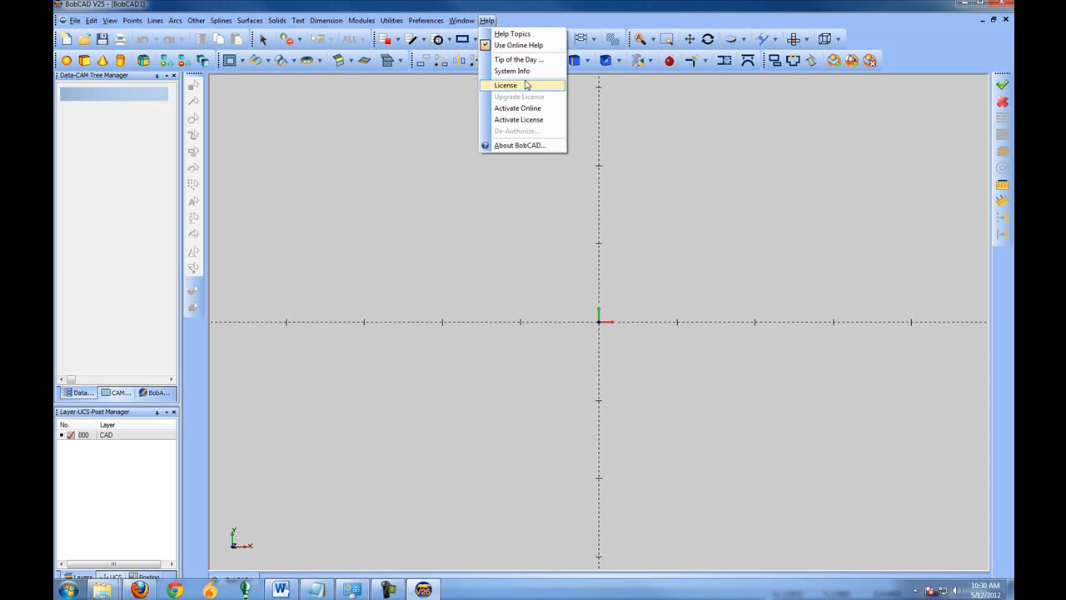
pyautogui.click(505, 84)
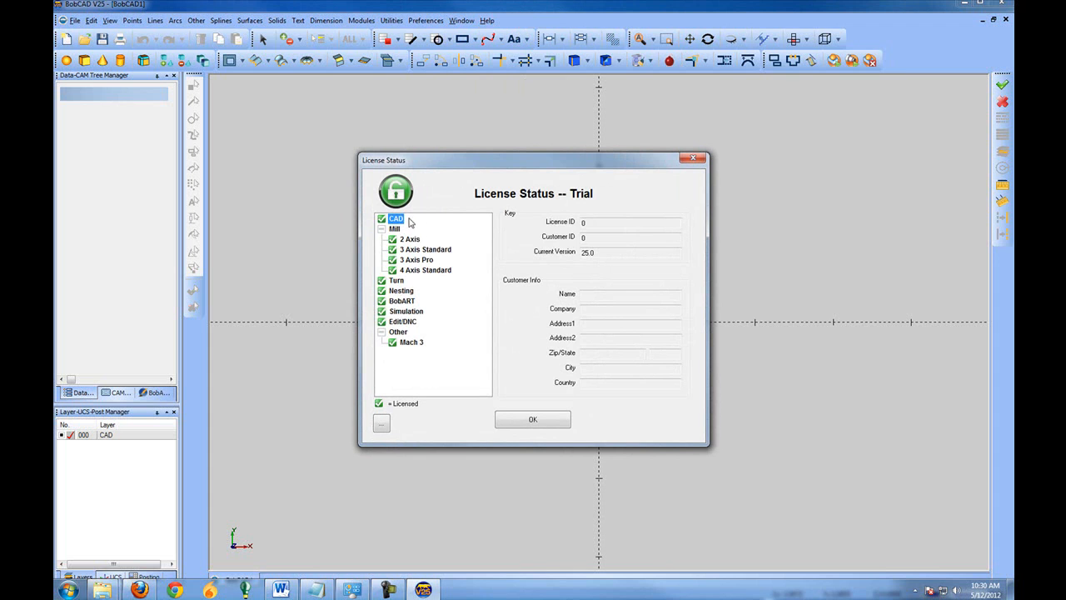
pyautogui.moveTo(430, 257)
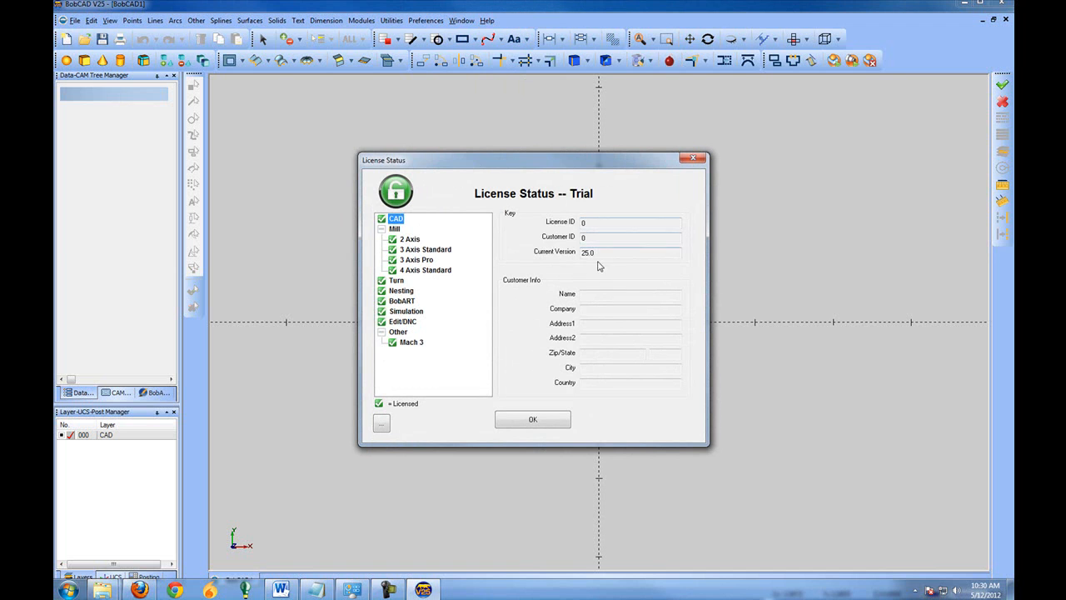
pyautogui.moveTo(559, 396)
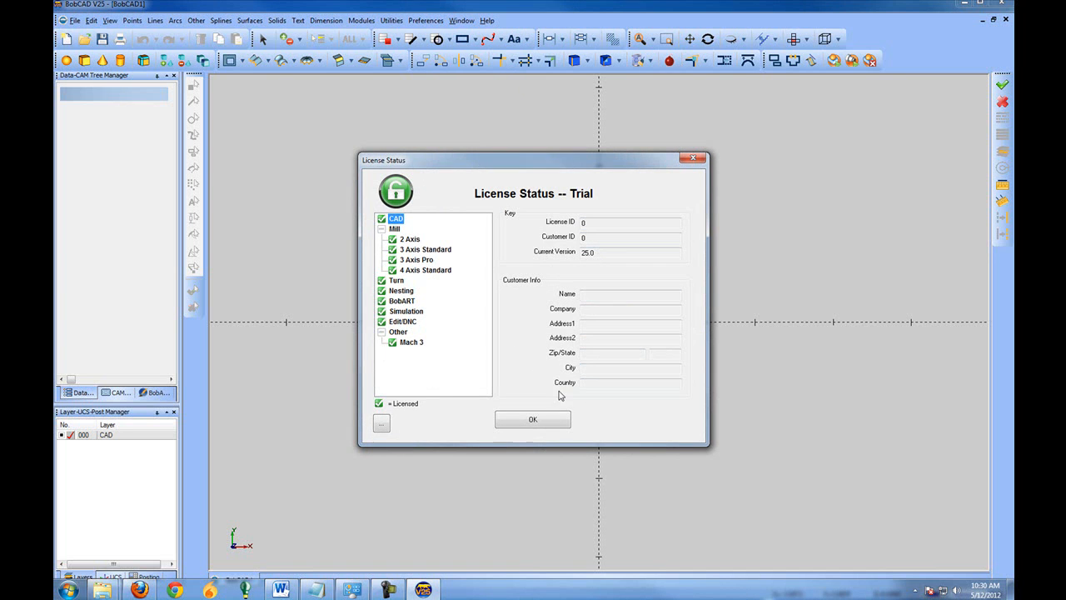